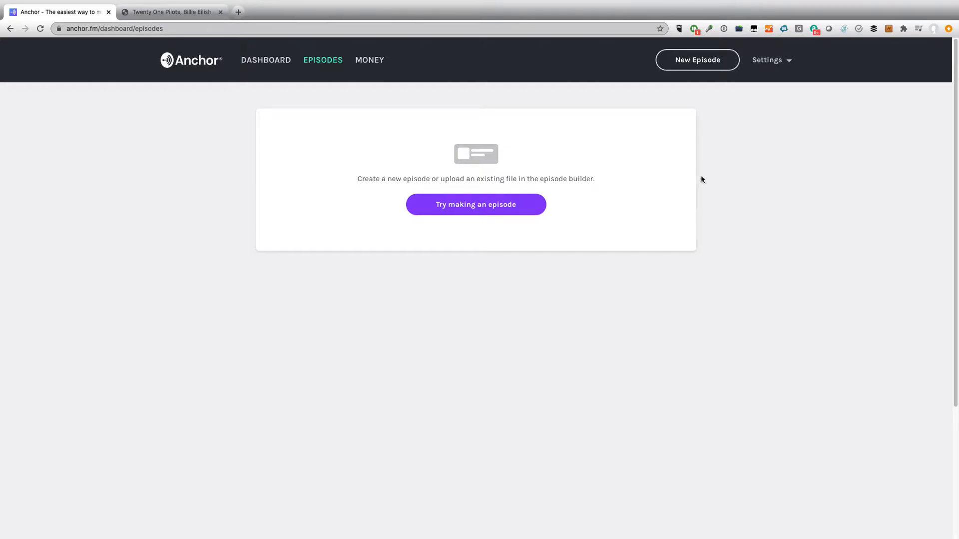
mouse_move(700, 202)
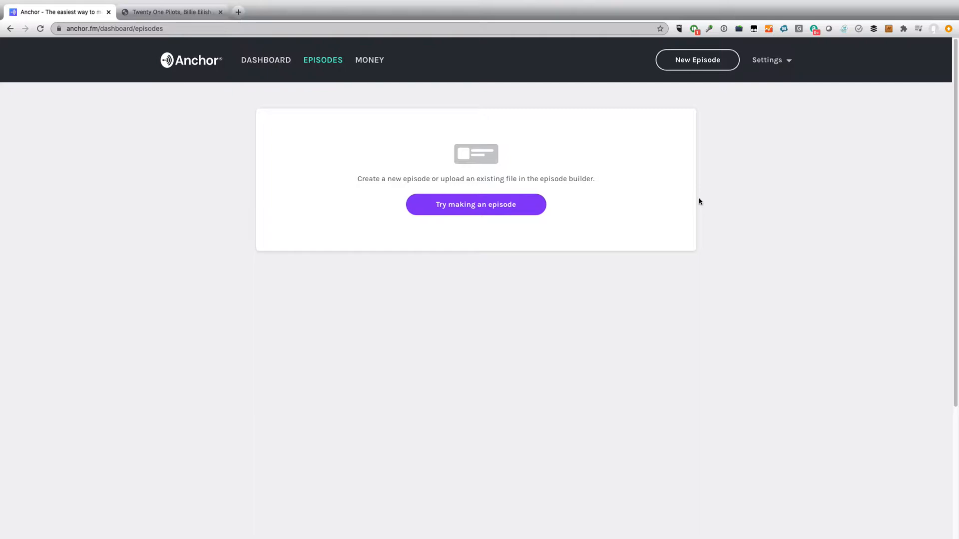
mouse_move(690, 186)
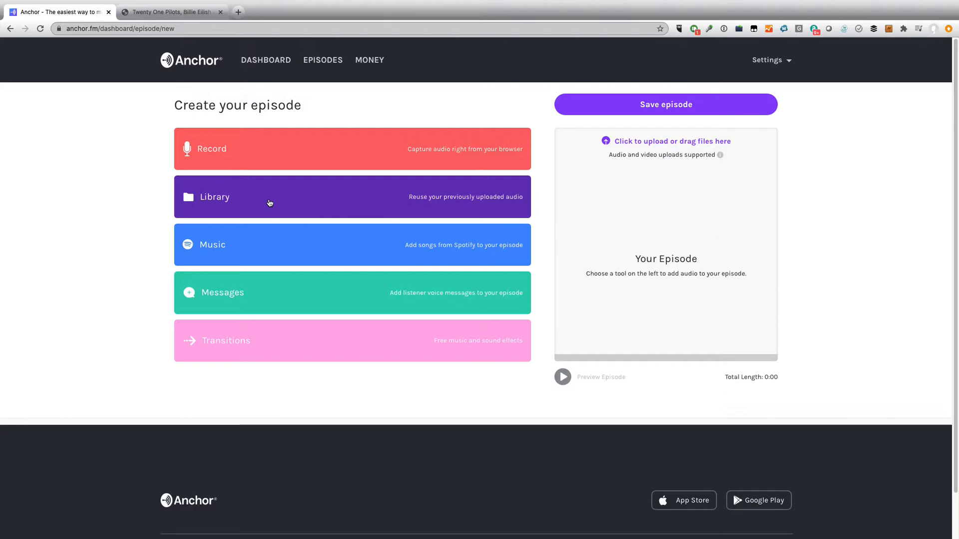
mouse_move(254, 255)
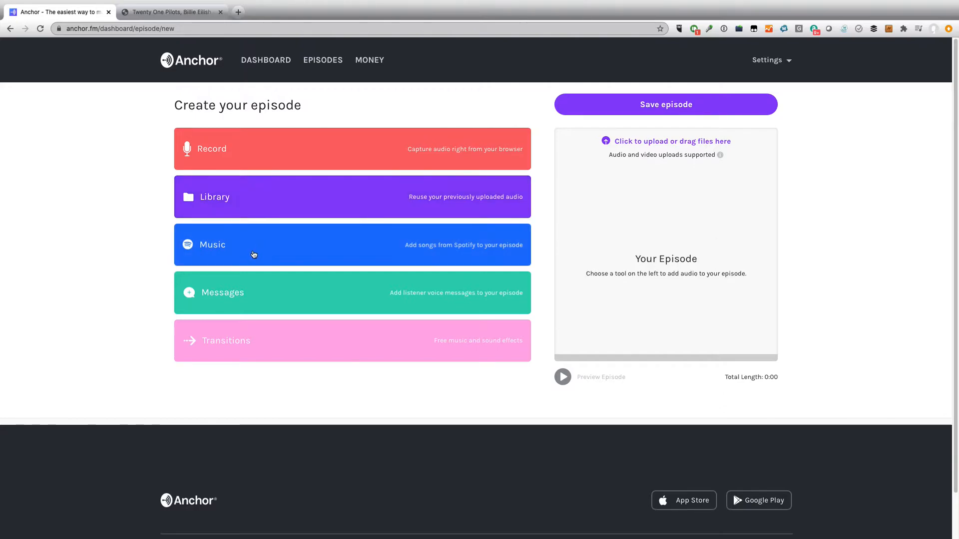
mouse_move(236, 297)
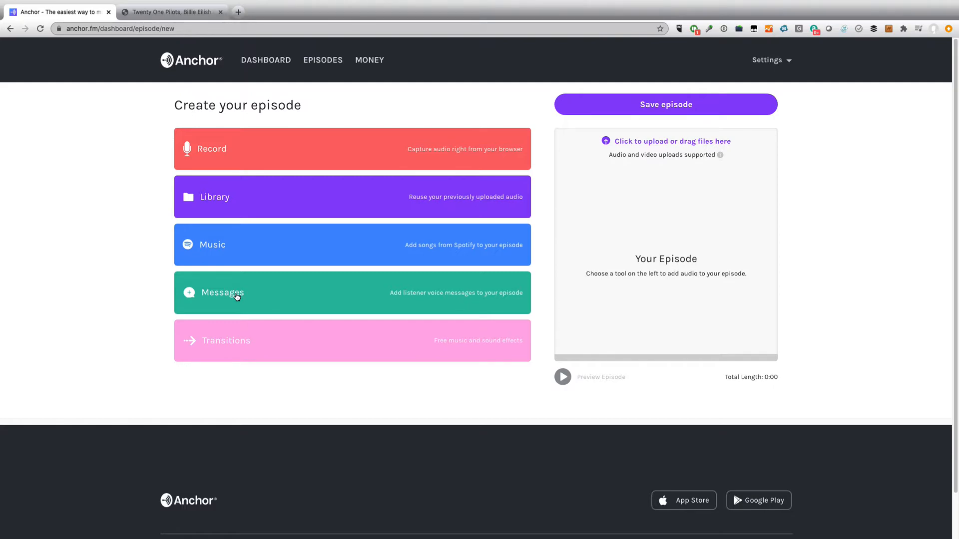
mouse_move(221, 356)
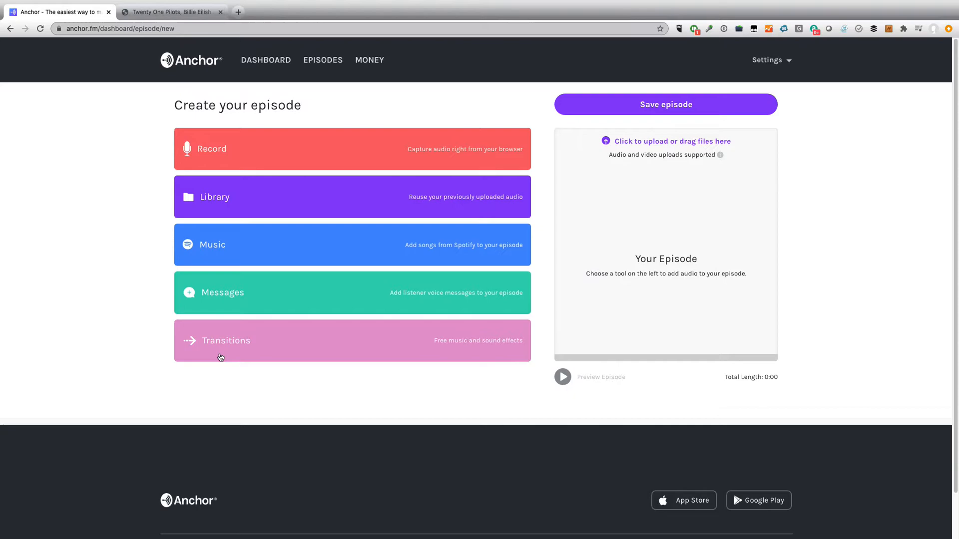
mouse_move(319, 213)
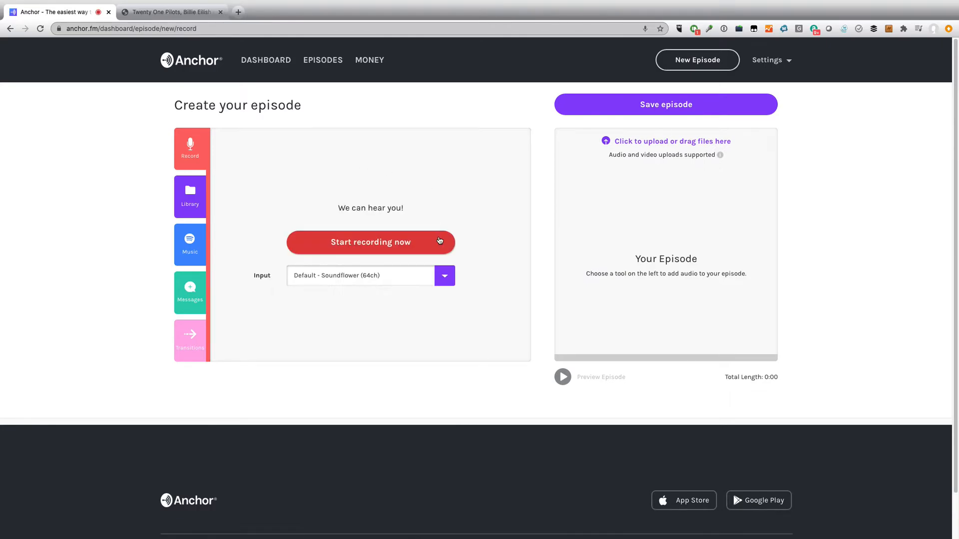
Choose the Samson Q2U Microphone as input and start a new recording.
left_click(444, 275)
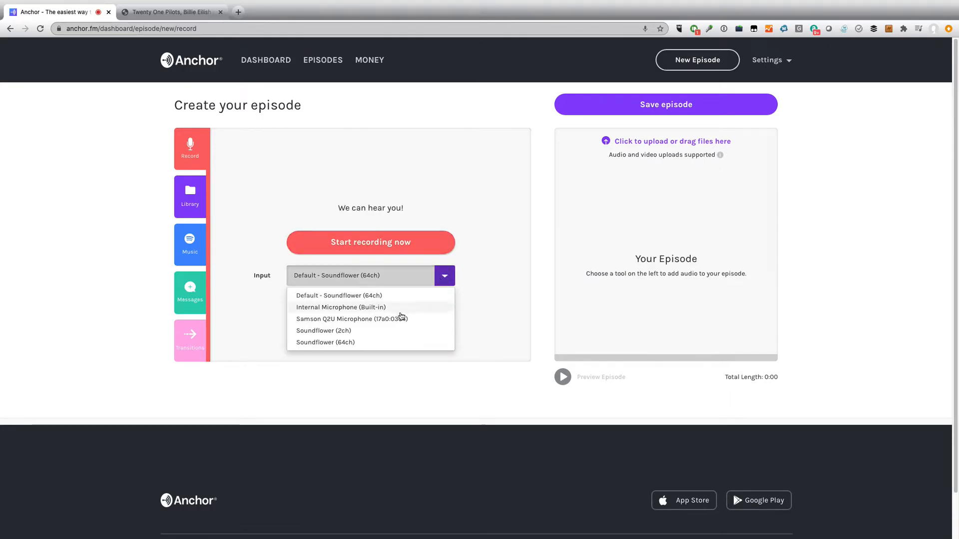
left_click(351, 318)
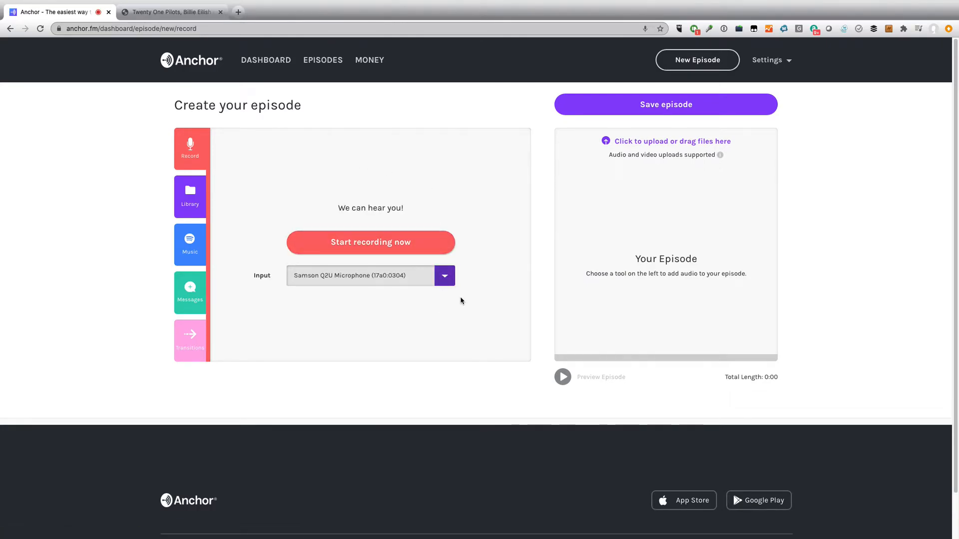
mouse_move(391, 247)
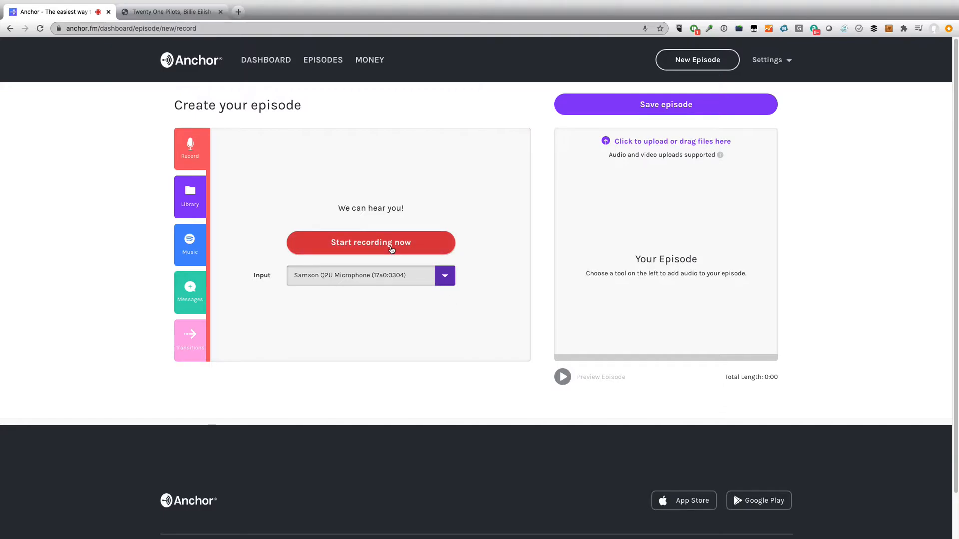
left_click(369, 242)
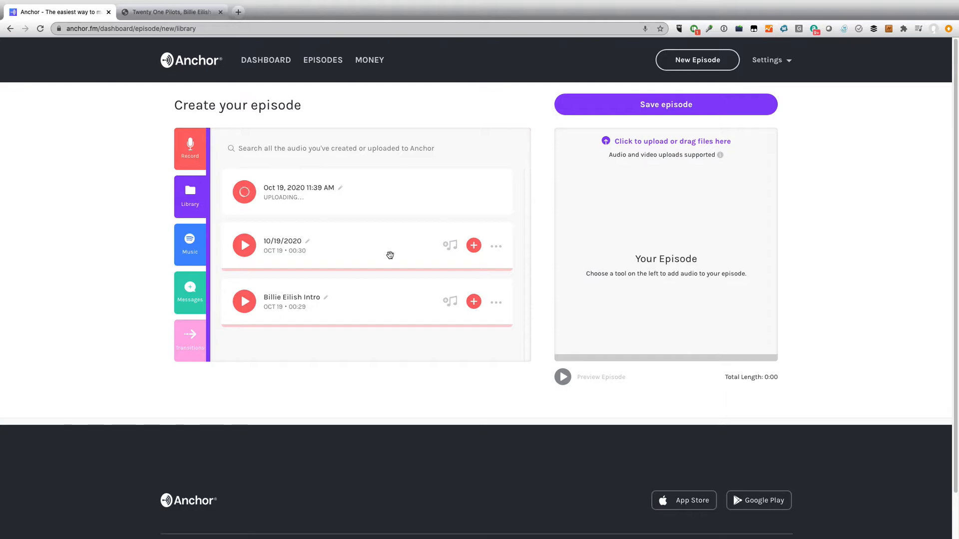
mouse_move(394, 228)
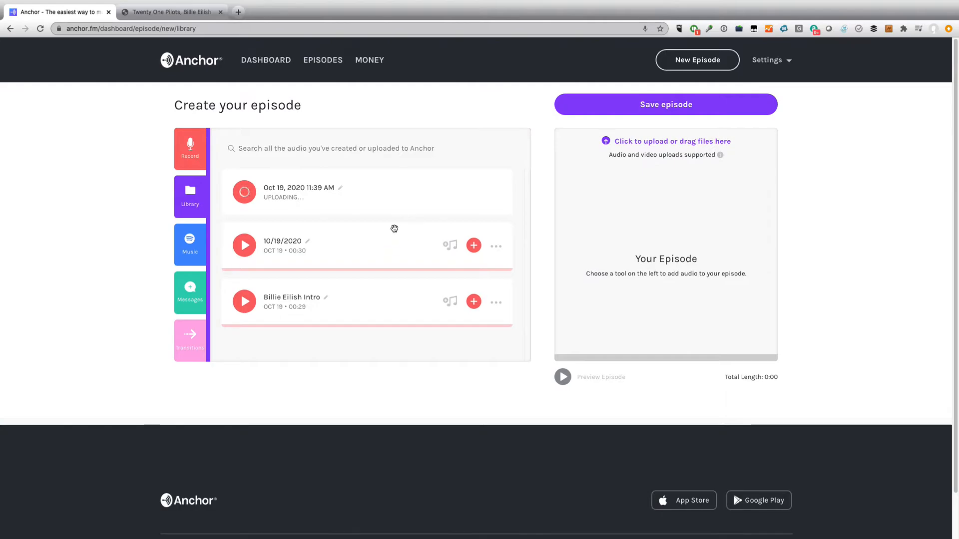
mouse_move(377, 210)
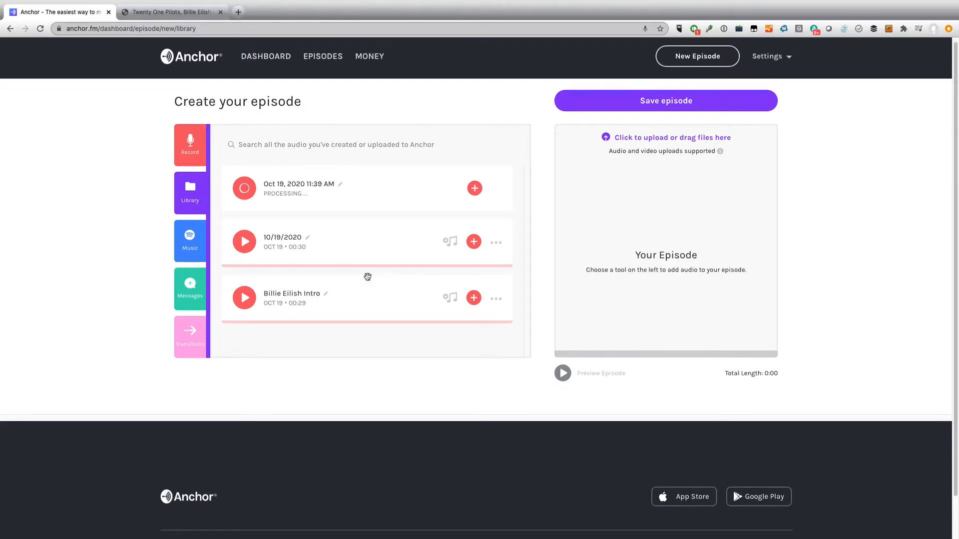
mouse_move(355, 194)
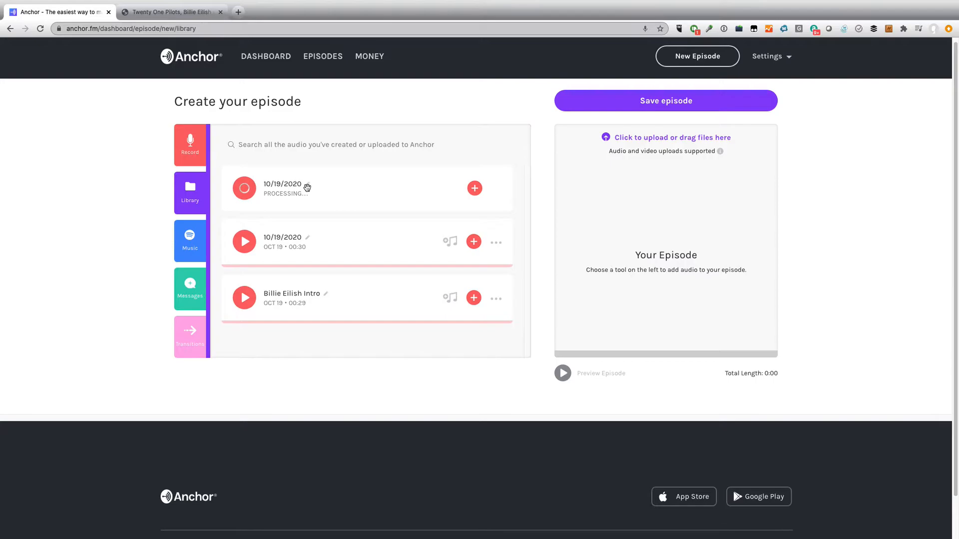
Rename the new recording to 'Twenty-One Pilots'.
double_click(282, 183)
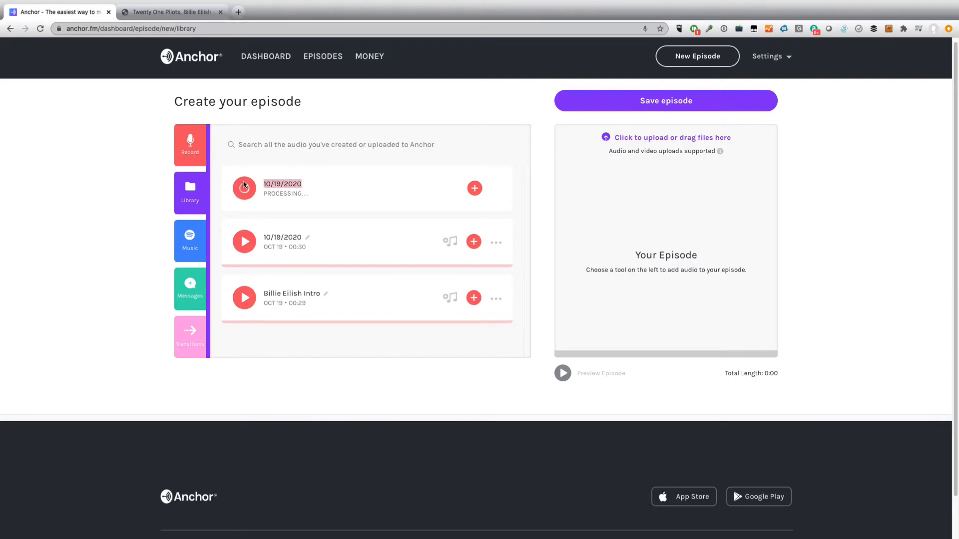
type("Twenty-")
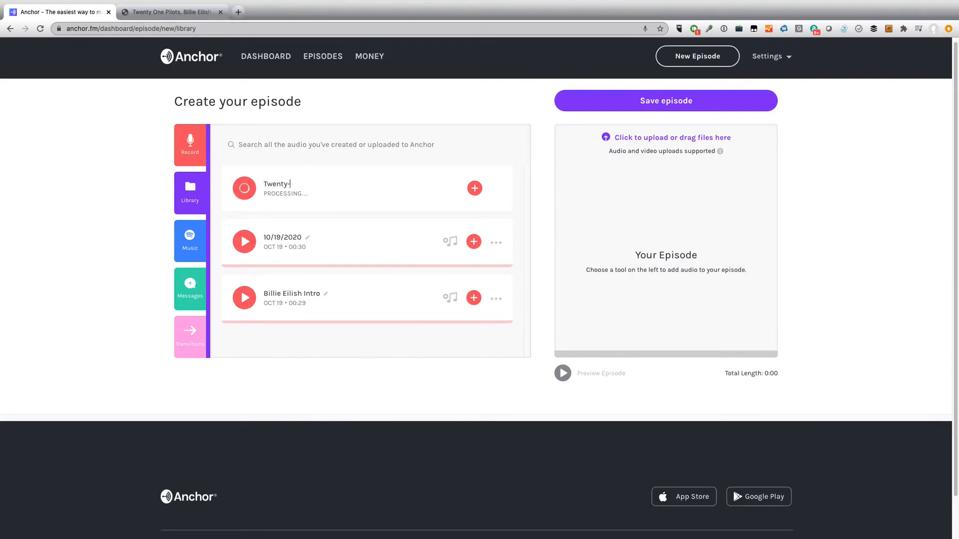
type("One Piloe")
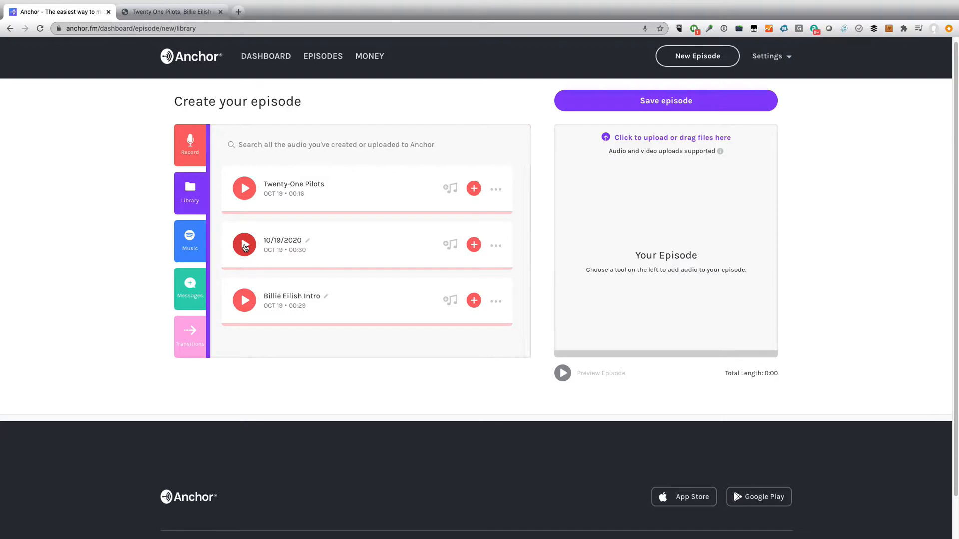
Rename the 10/19/2020 clip to 'Imagine Dragons Intro'.
left_click(244, 243)
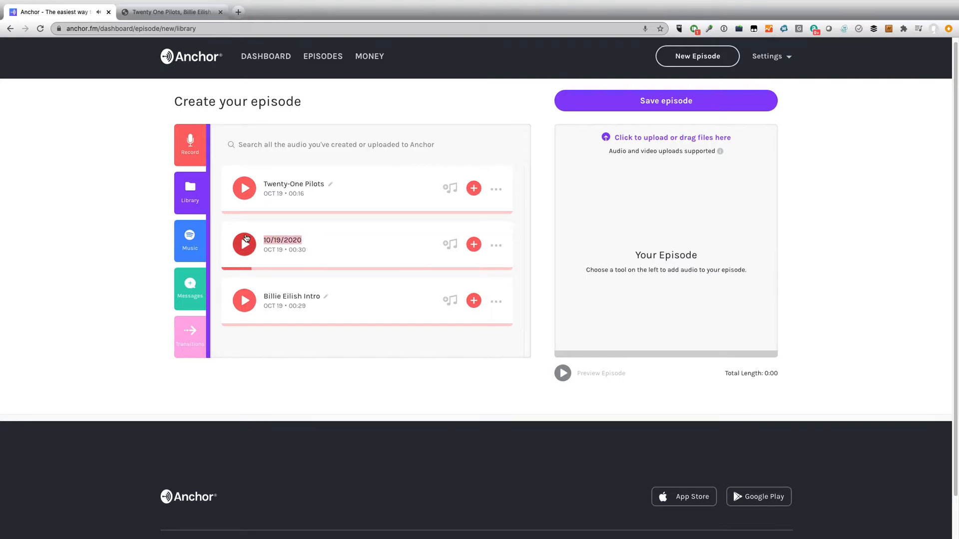
type("Ima")
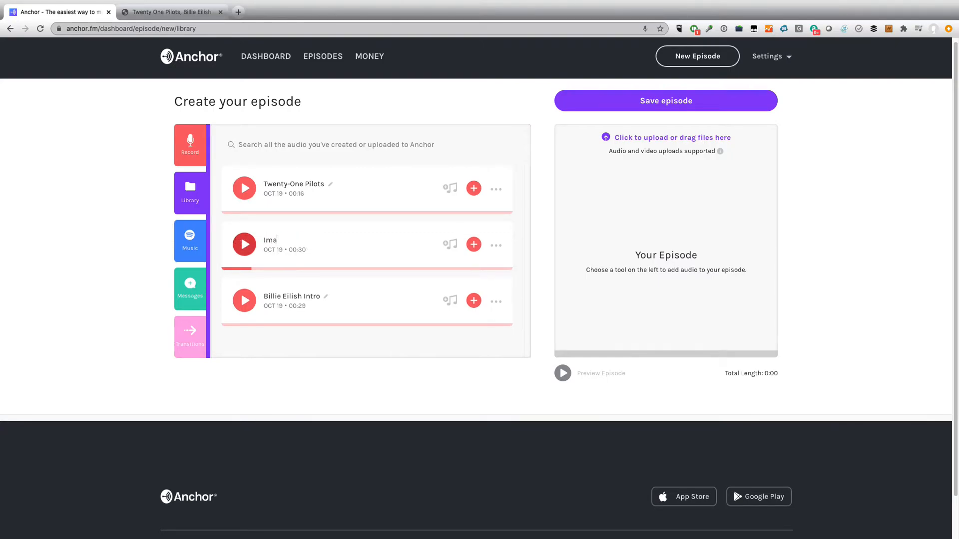
type("gine Dra")
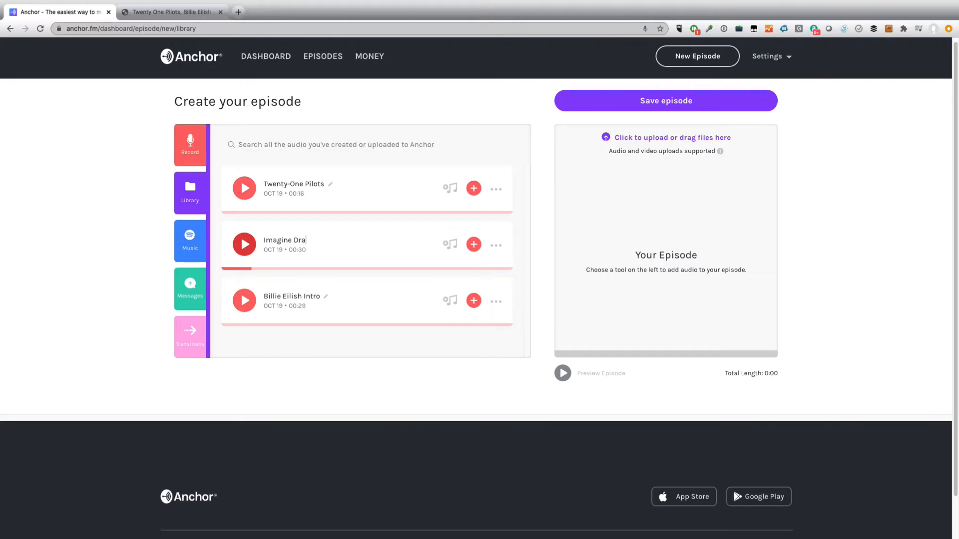
type("gons")
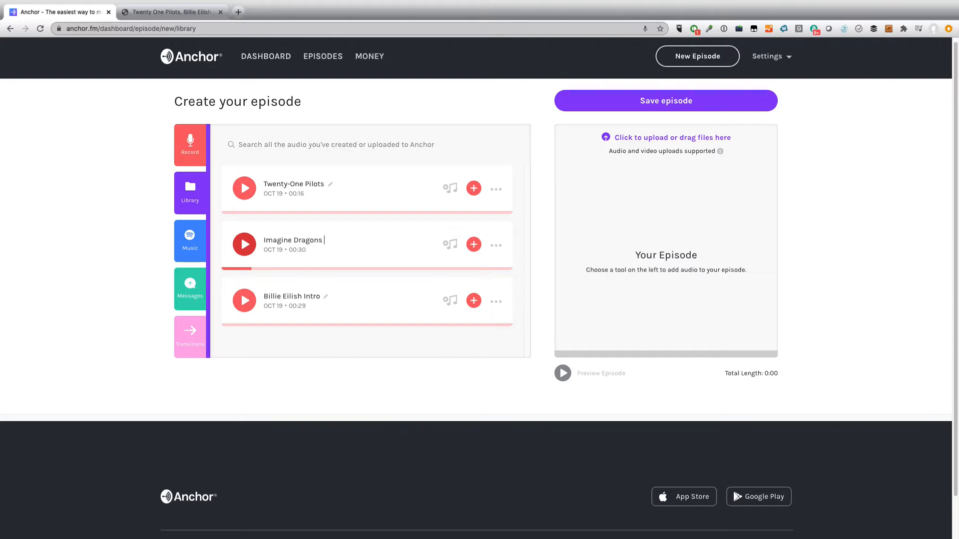
type("Intro")
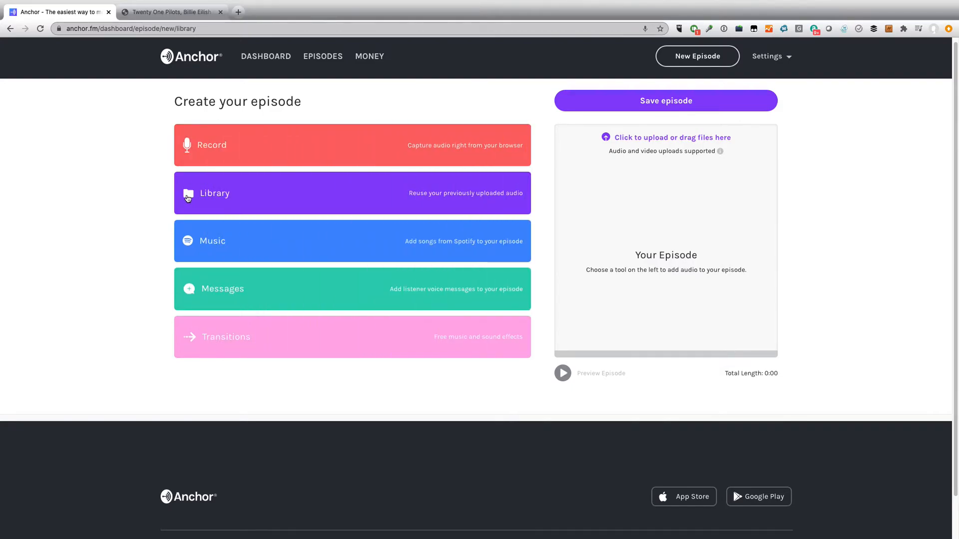
Add Twenty-One Pilots, Imagine Dragons Intro and Billie Eilish Intro from the library to the episode.
left_click(214, 194)
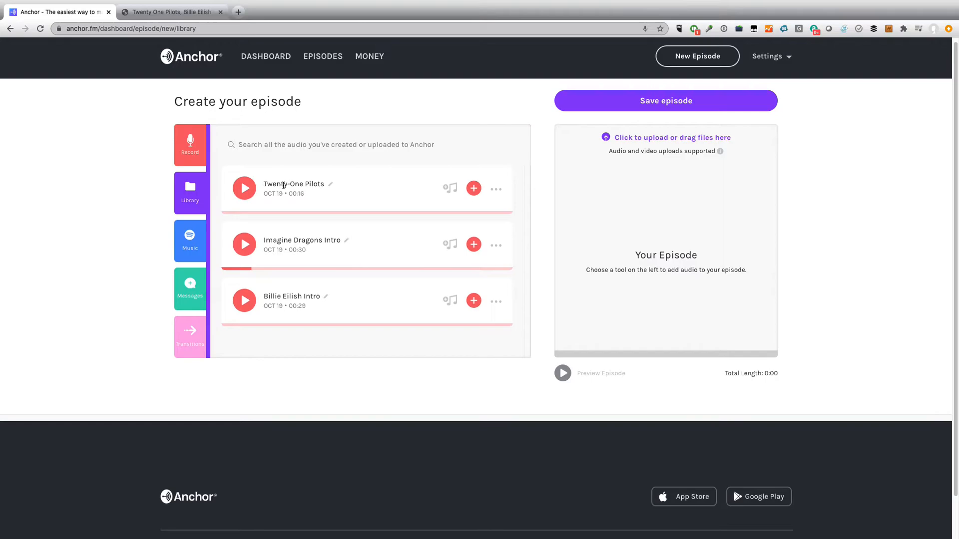
left_click(473, 187)
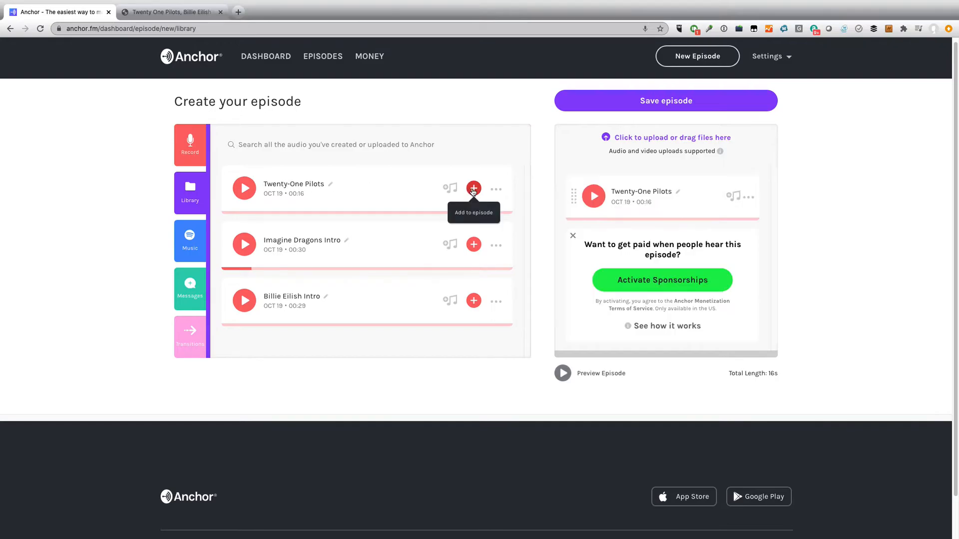
mouse_move(489, 238)
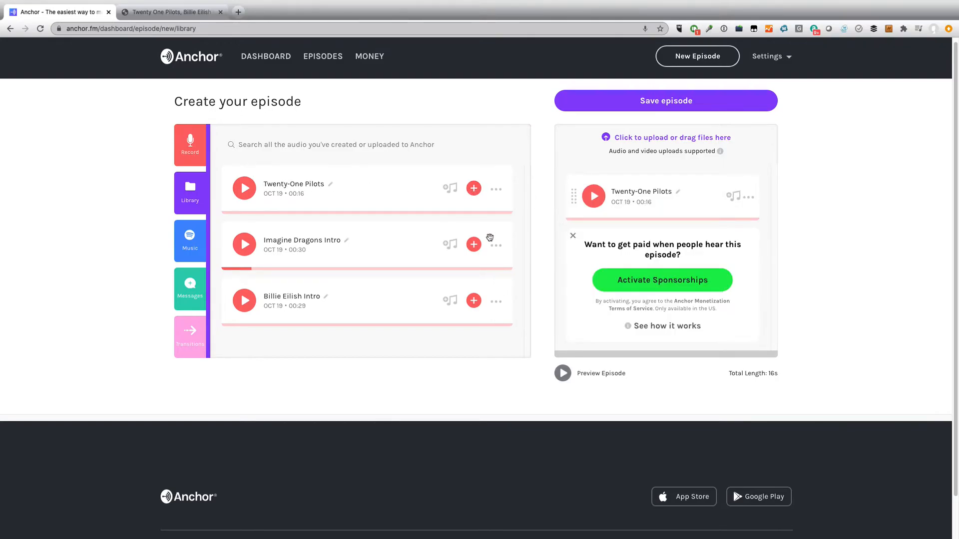
left_click(474, 244)
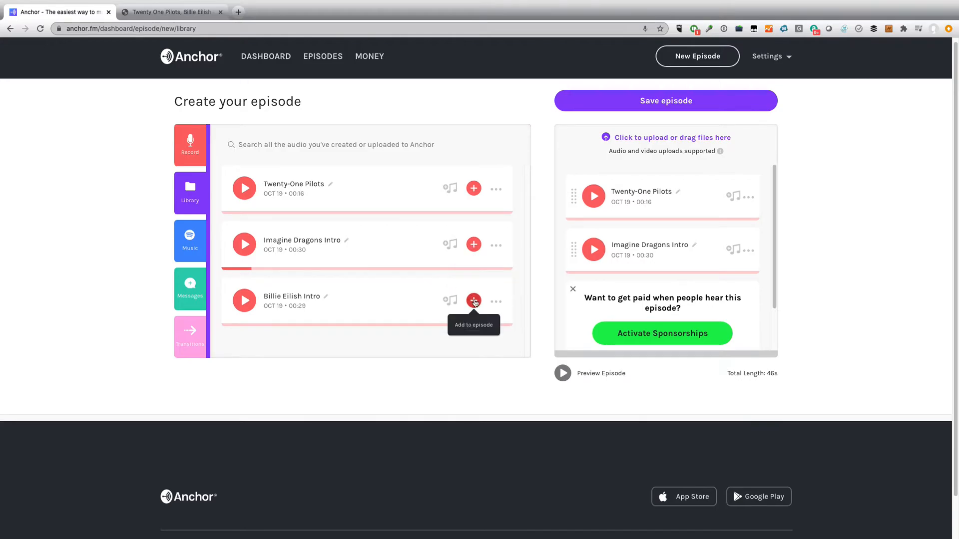
left_click(474, 301)
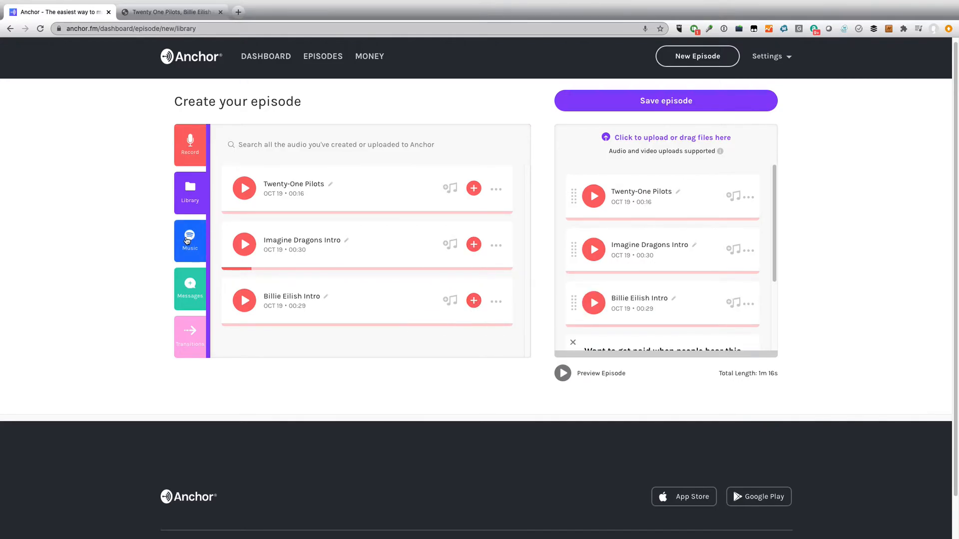
left_click(189, 241)
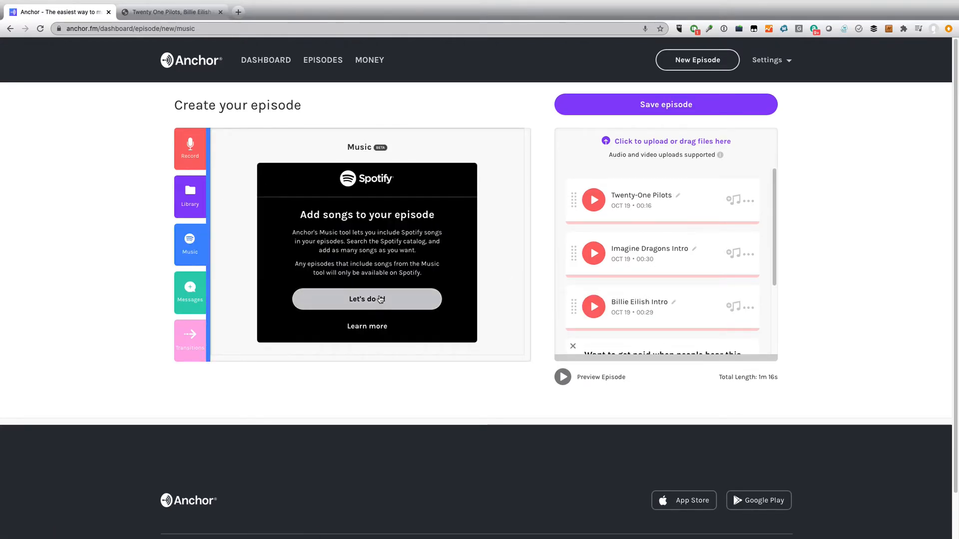
Search Spotify for twenty-one pilots, imagine dragons and billie eilish and add Stressed Out, Believer and bad guy.
left_click(367, 300)
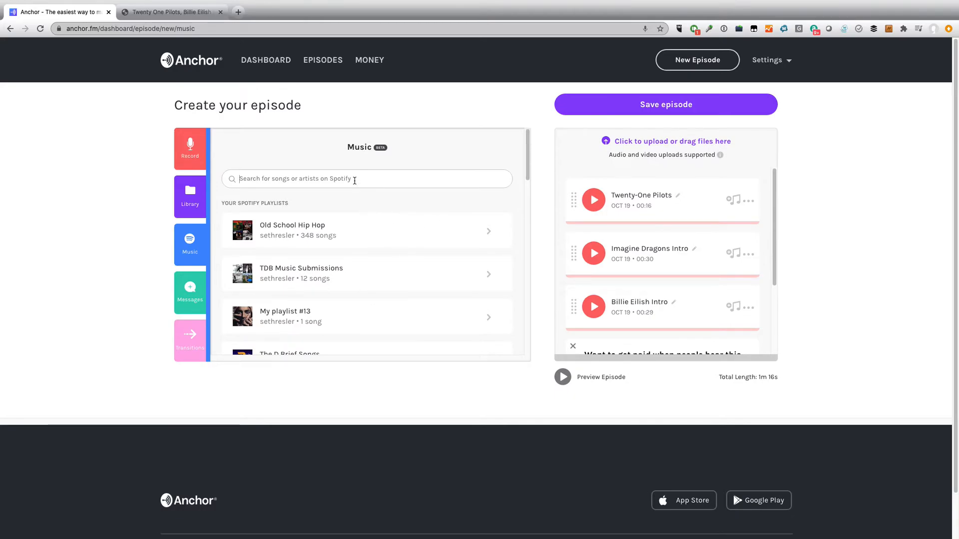
type("tw")
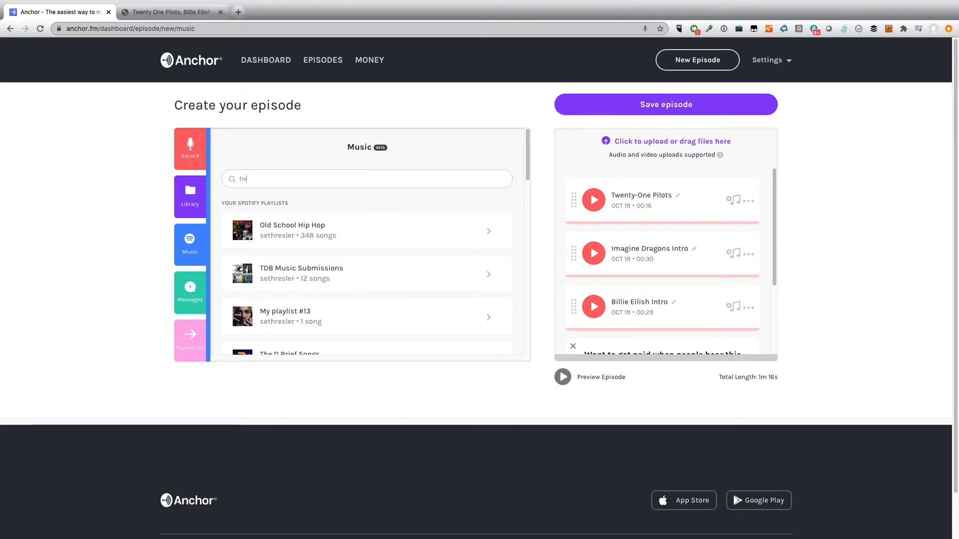
type("twenty-one pilots")
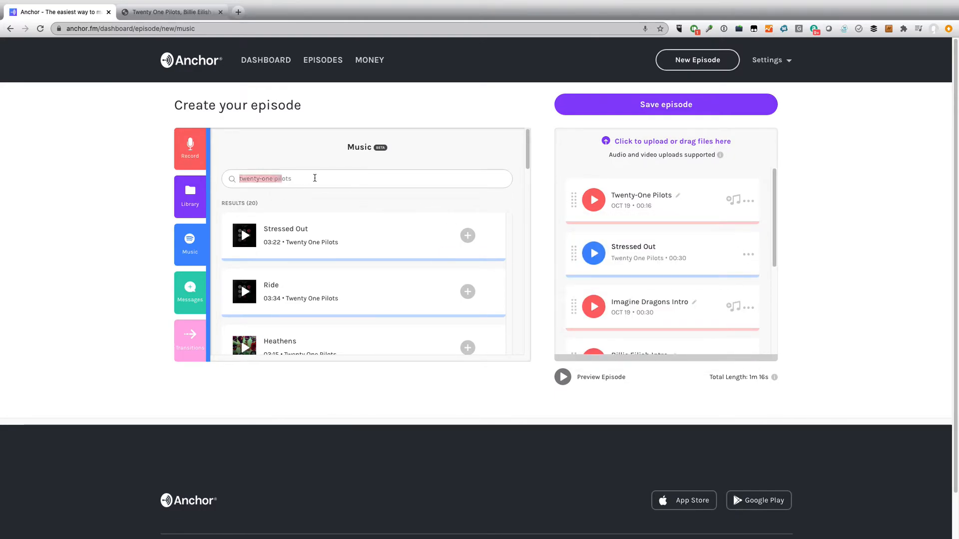
type("imagine dragons")
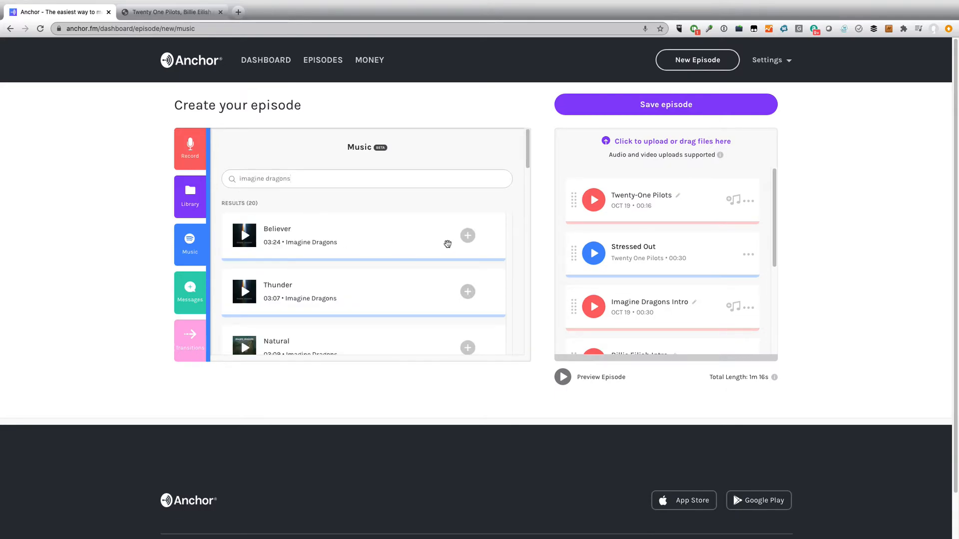
scroll("down", 3)
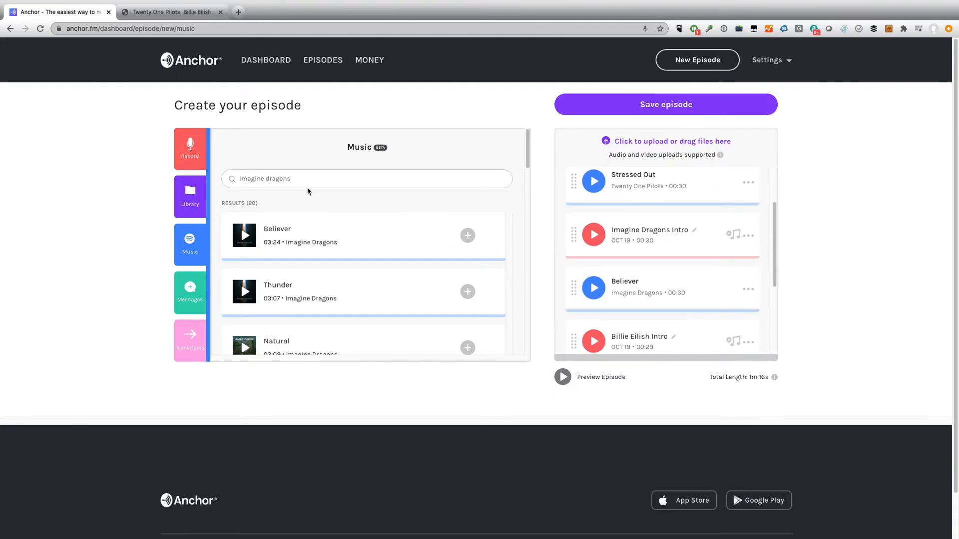
type("billy")
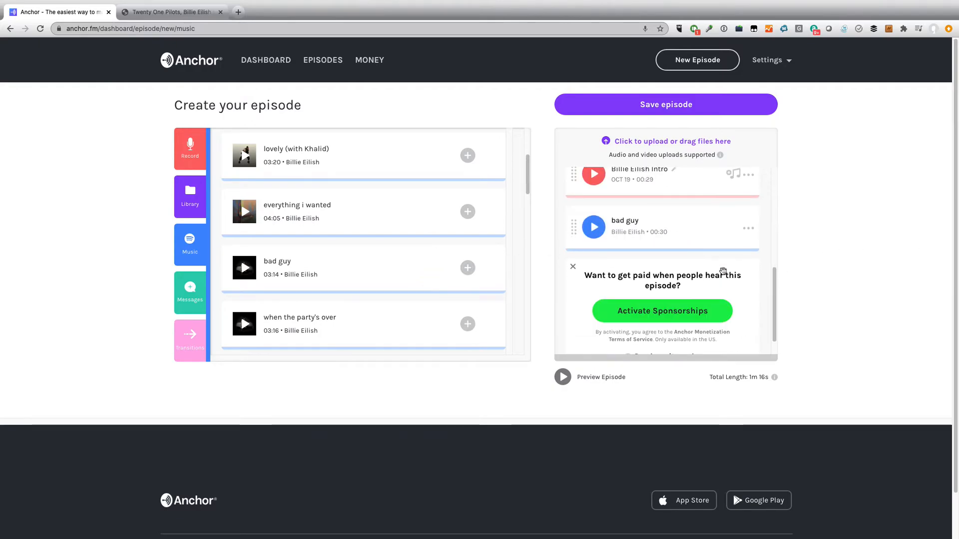
scroll("down", 3)
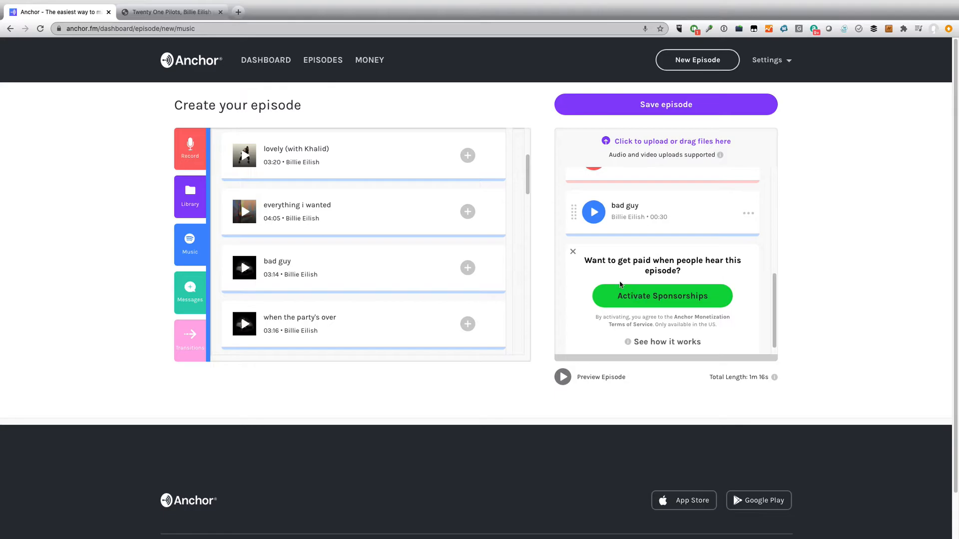
mouse_move(573, 252)
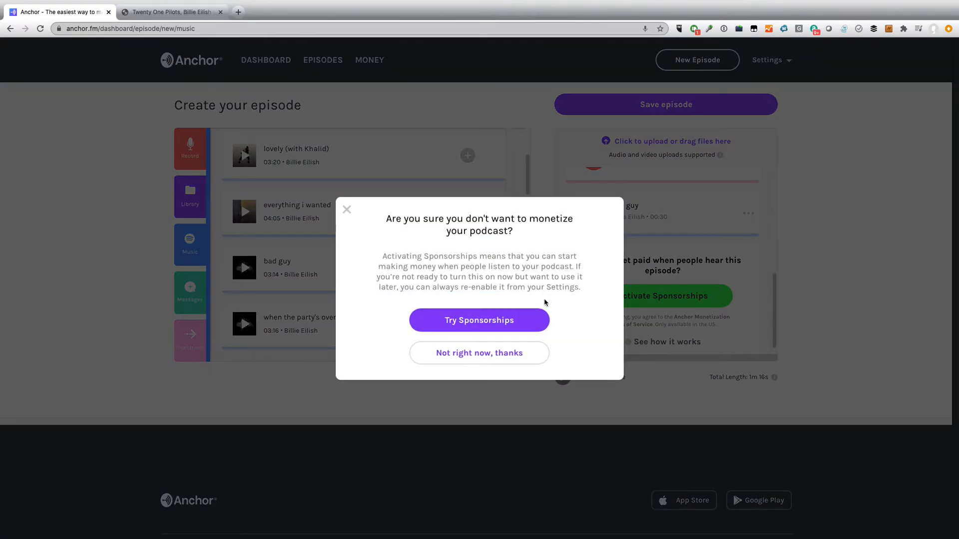
Decline monetization with 'Not right now, thanks', leaving sponsorships off.
left_click(480, 353)
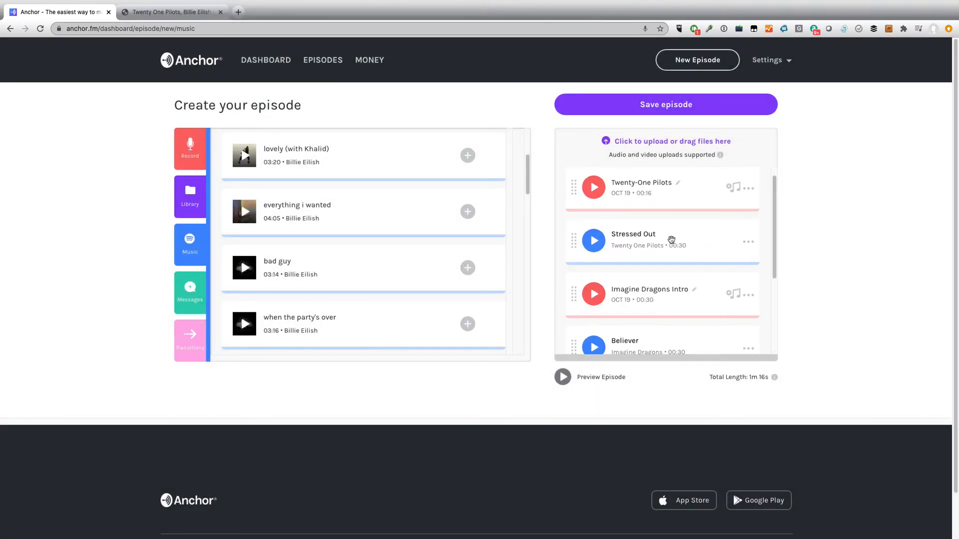
mouse_move(638, 246)
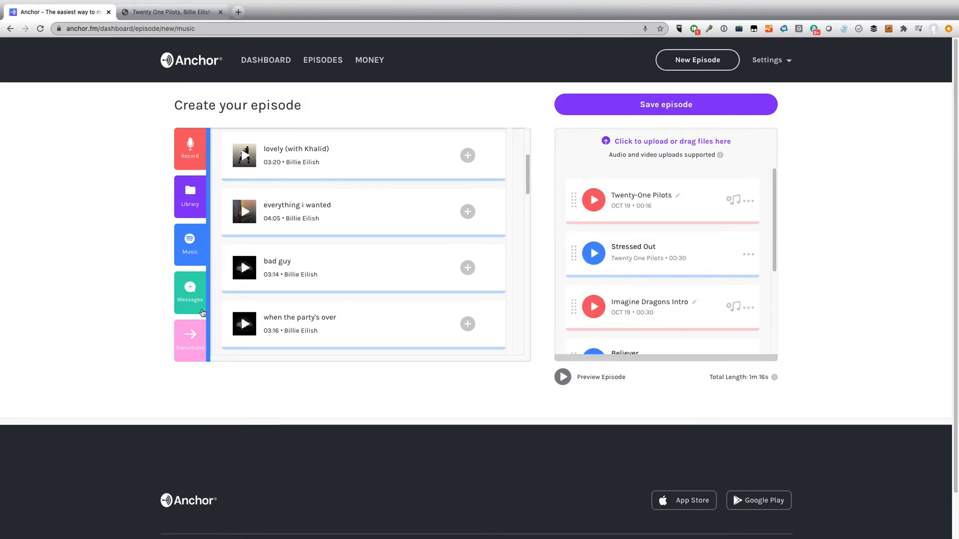
Add then remove the Test voice message, and save the 1m 16s episode for publishing.
left_click(190, 292)
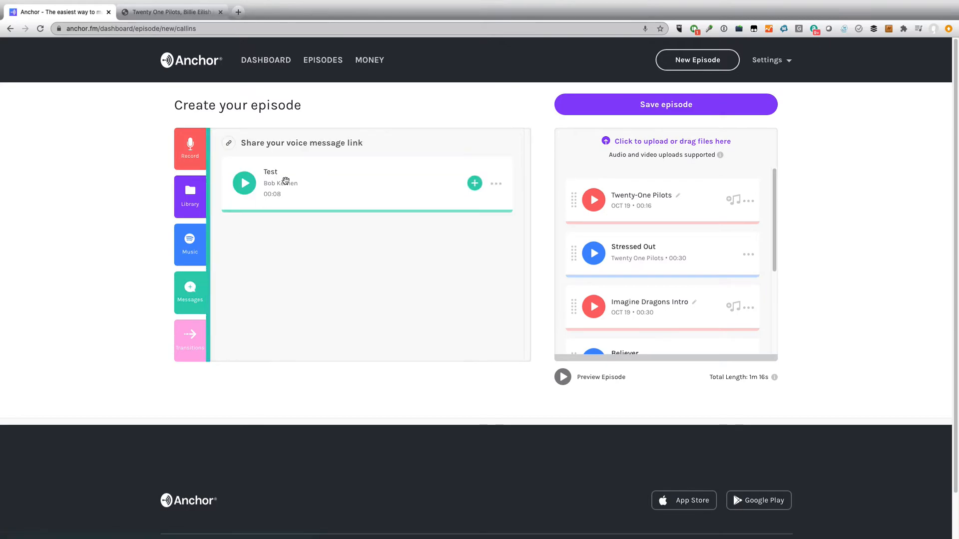
left_click(244, 183)
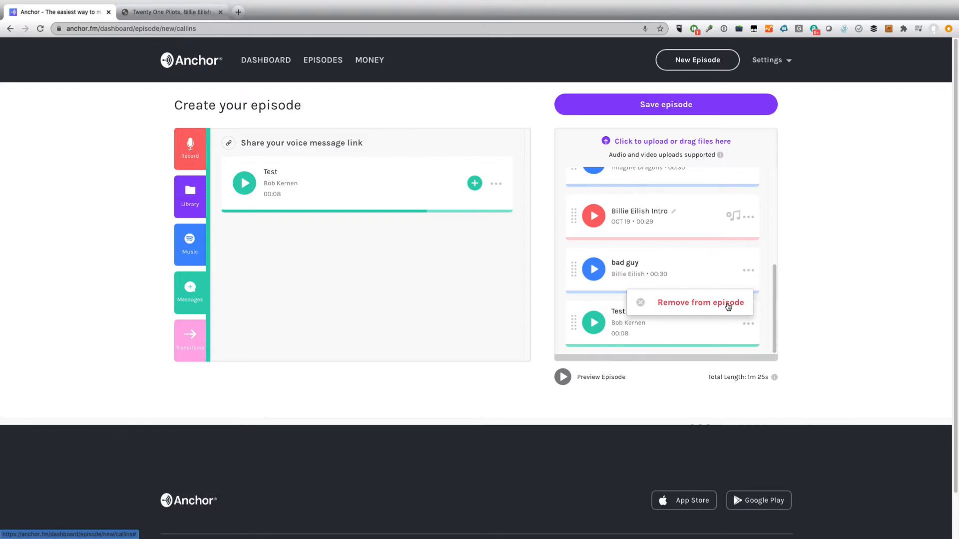
left_click(700, 302)
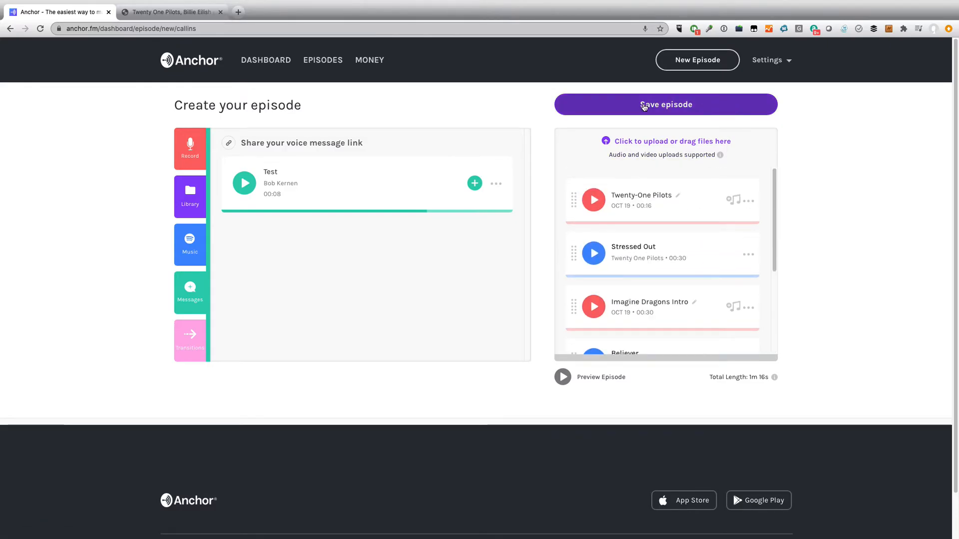
left_click(665, 105)
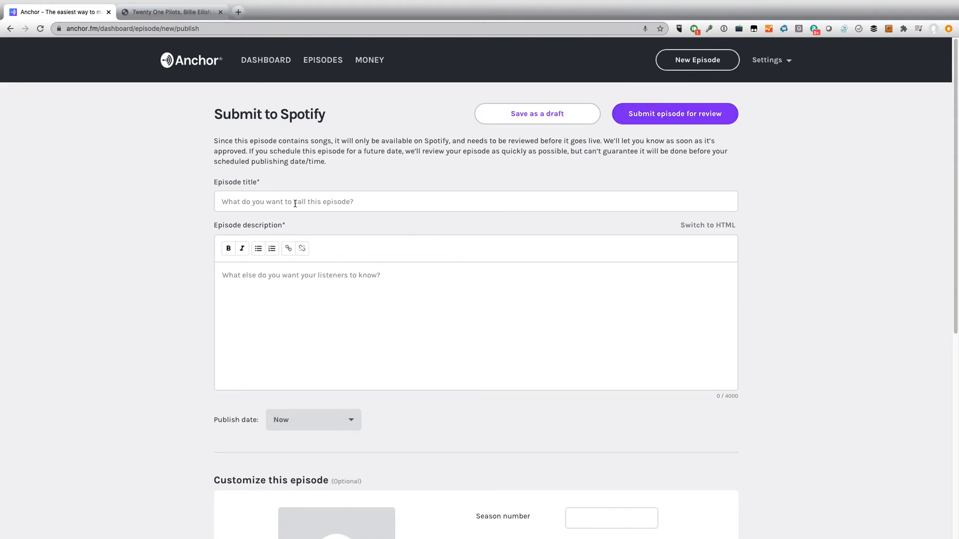
Enter the episode title 'Seth Gets Alternative' and begin the description with Seth Resler.
type("Seth Gets")
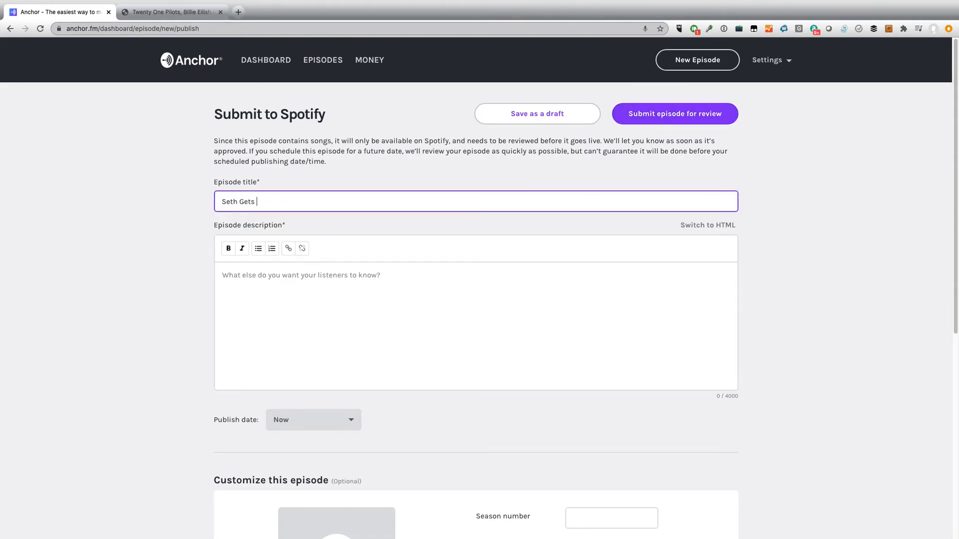
type("Alternative")
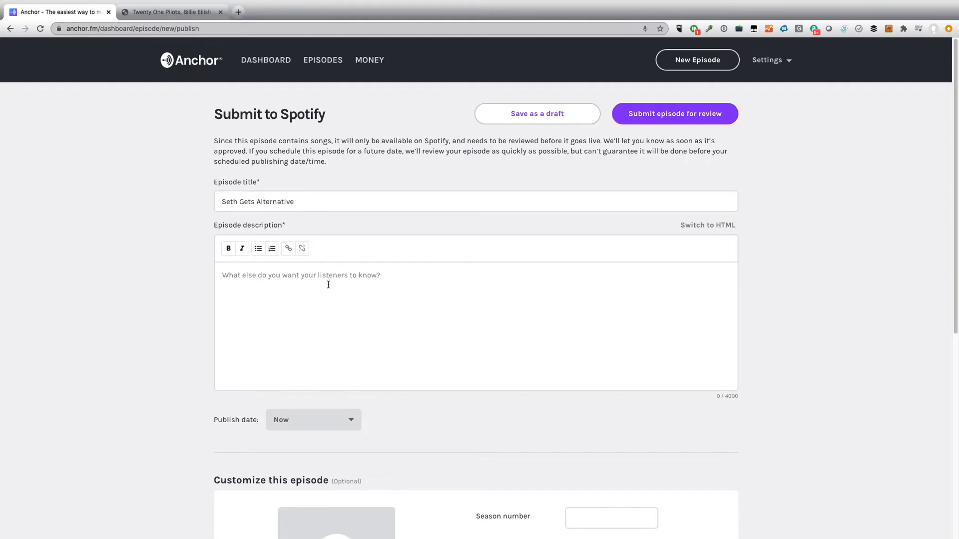
type("Seth Re")
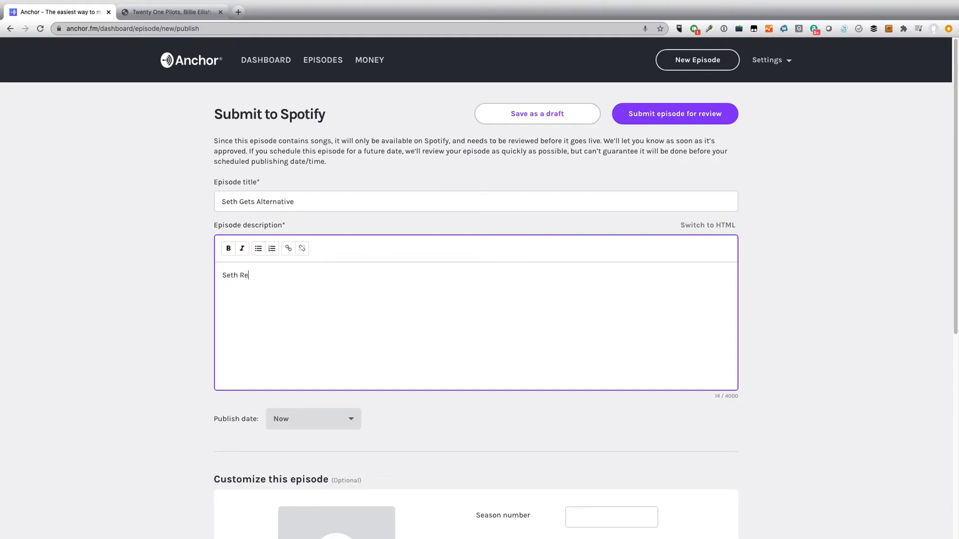
type("sler of Jacobs Media shows you ho")
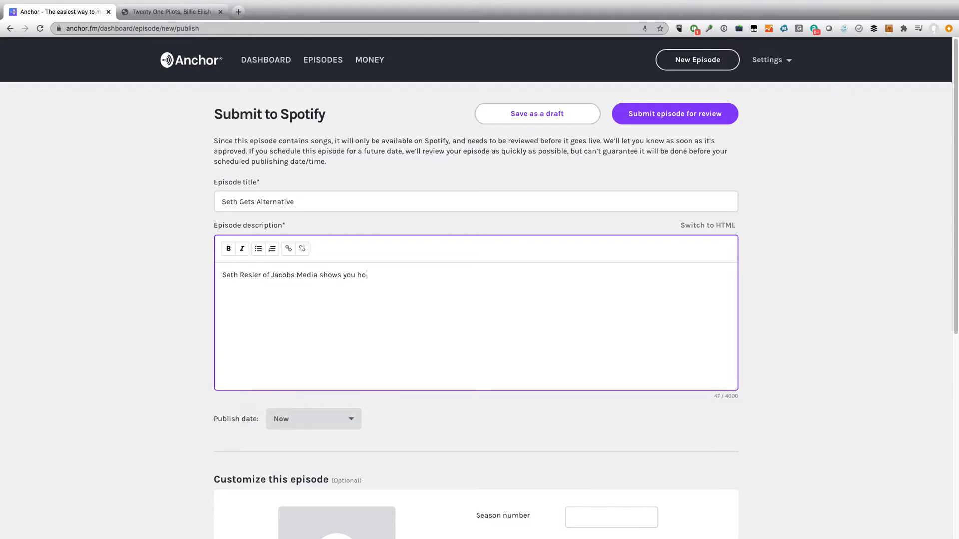
Finish the description about how to use the Spotify playlist feature.
type("w")
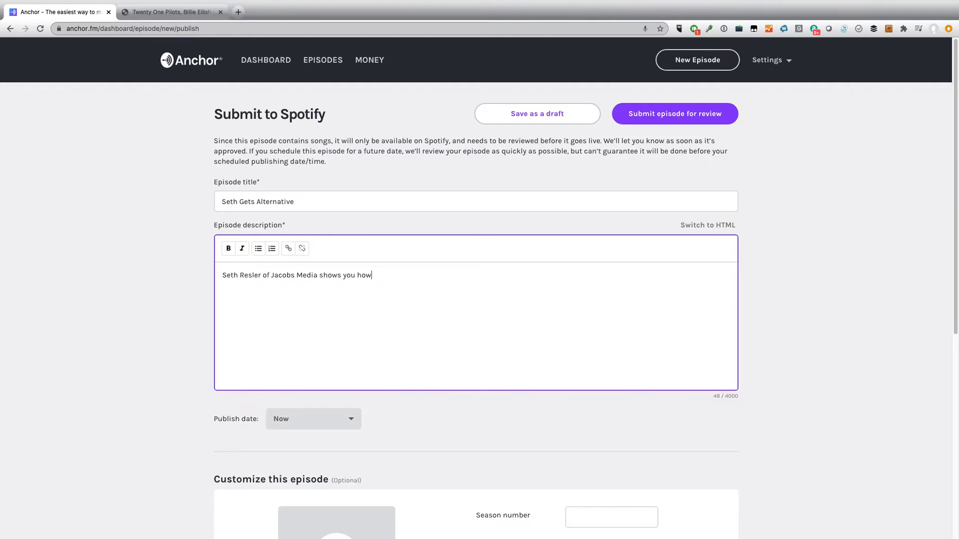
type("to use the")
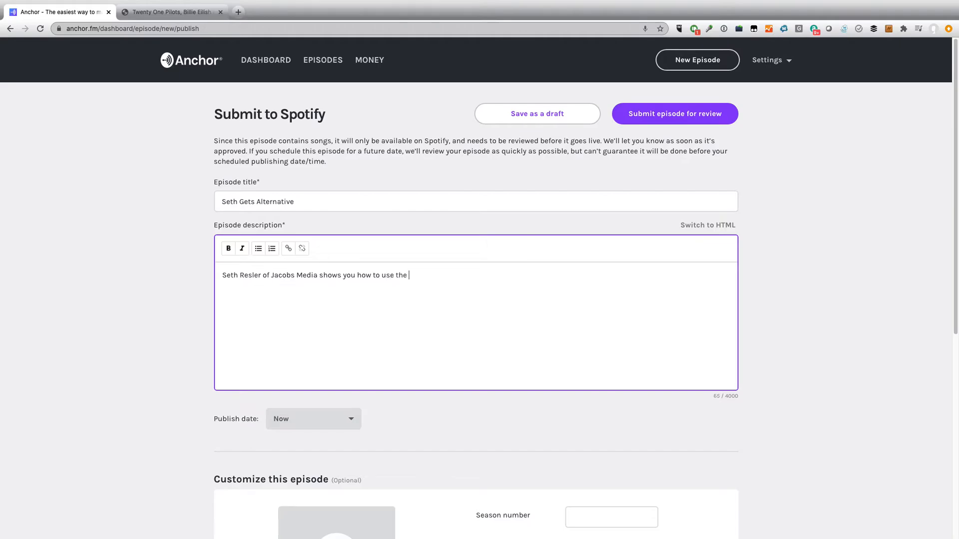
type("Spotify")
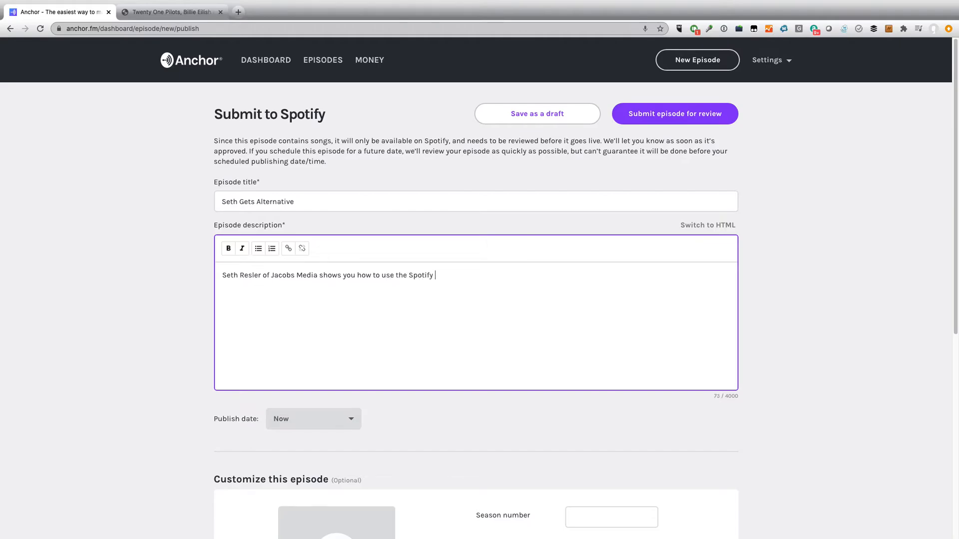
type("playlist")
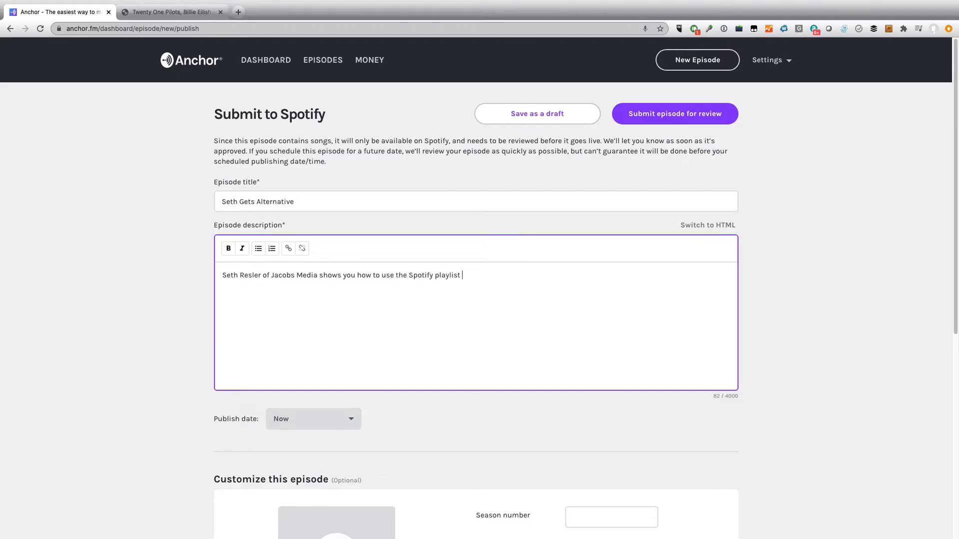
type("feature.")
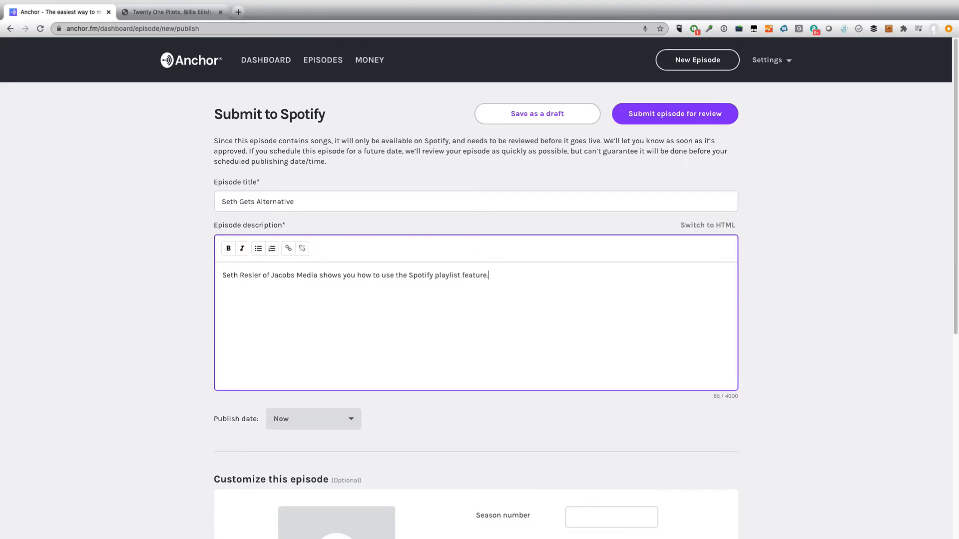
scroll("down", 3)
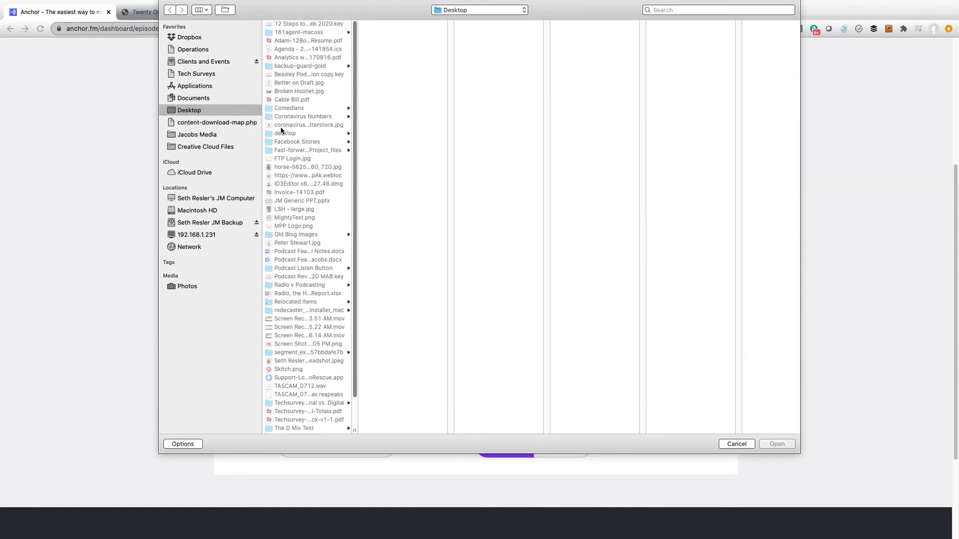
Upload the horse JPG and keep its crop as the episode cover art.
left_click(306, 167)
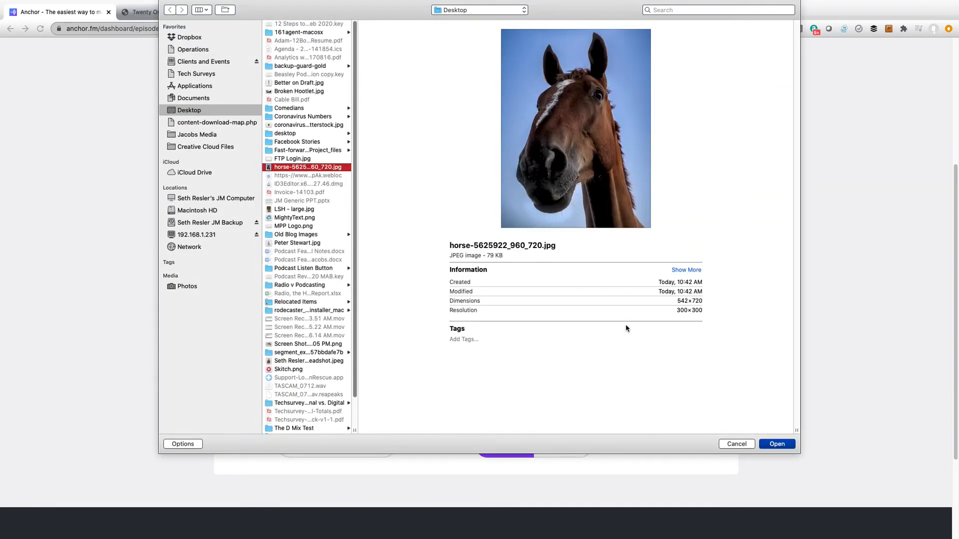
left_click(777, 443)
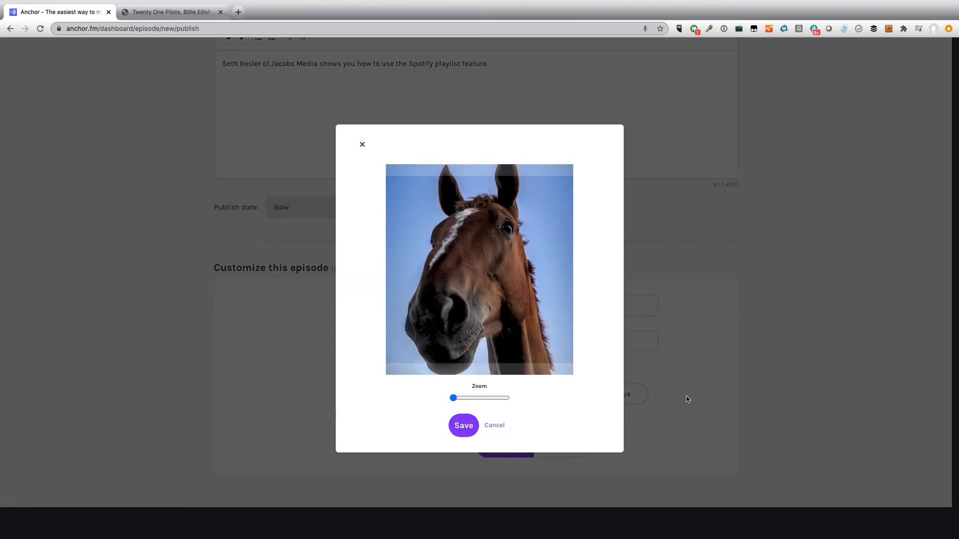
left_click(463, 426)
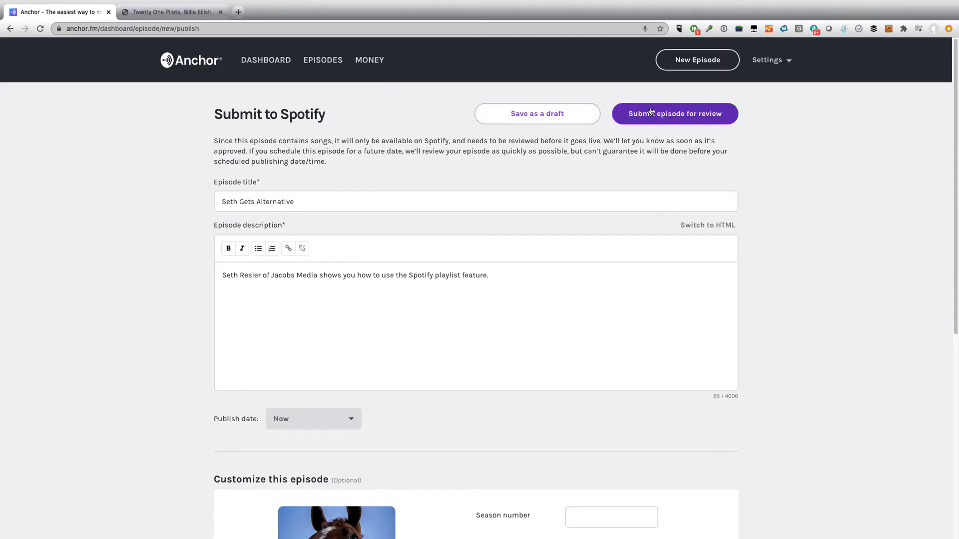
Submit the episode for review and name the podcast 'Seth Test Podcast'.
left_click(675, 113)
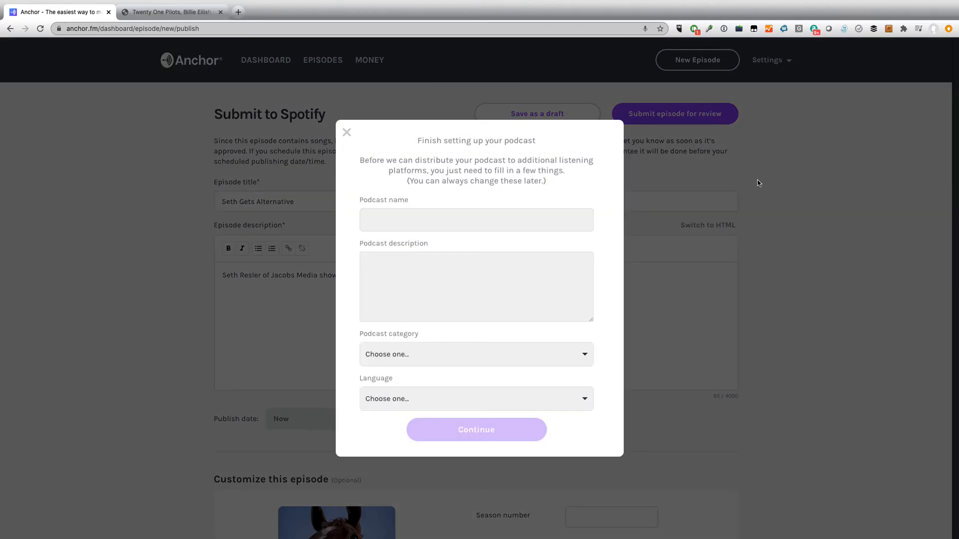
left_click(476, 219)
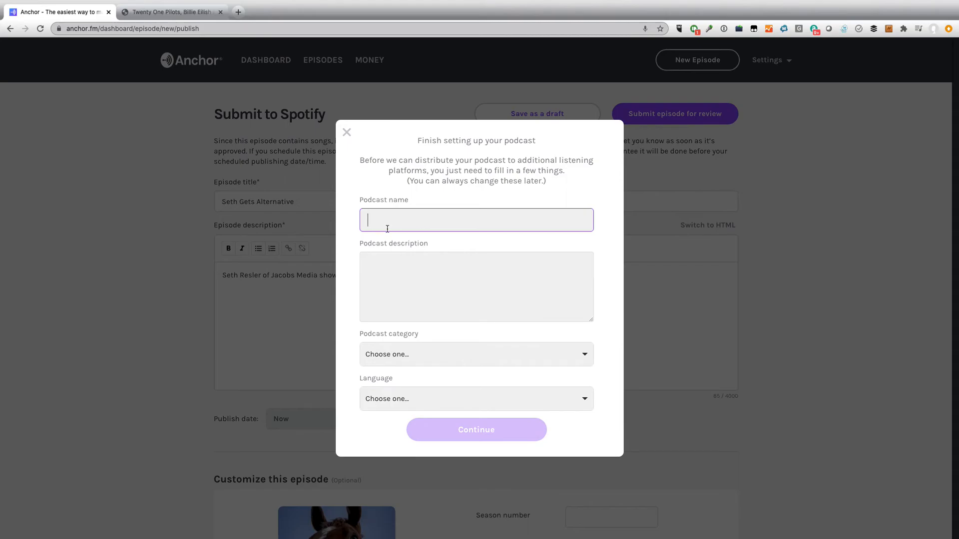
type("Seth's")
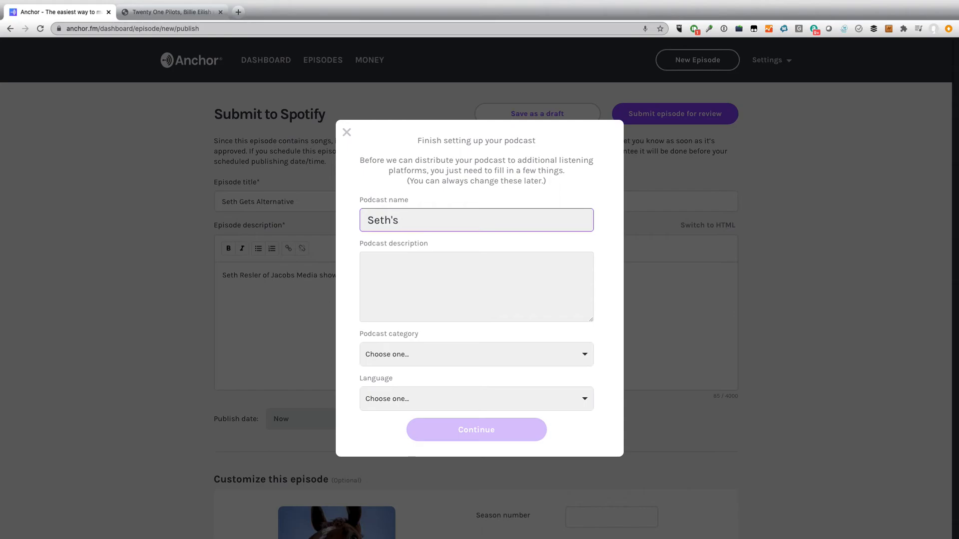
type("Test Podcast for Jacobs Media")
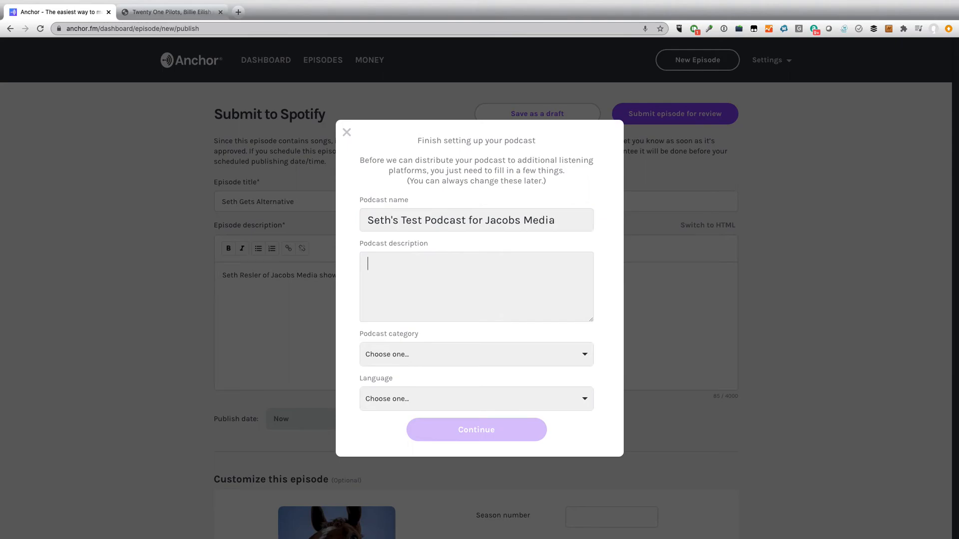
Describe the podcast as Seth Resler using it to show off new Spotify features.
type("Seth")
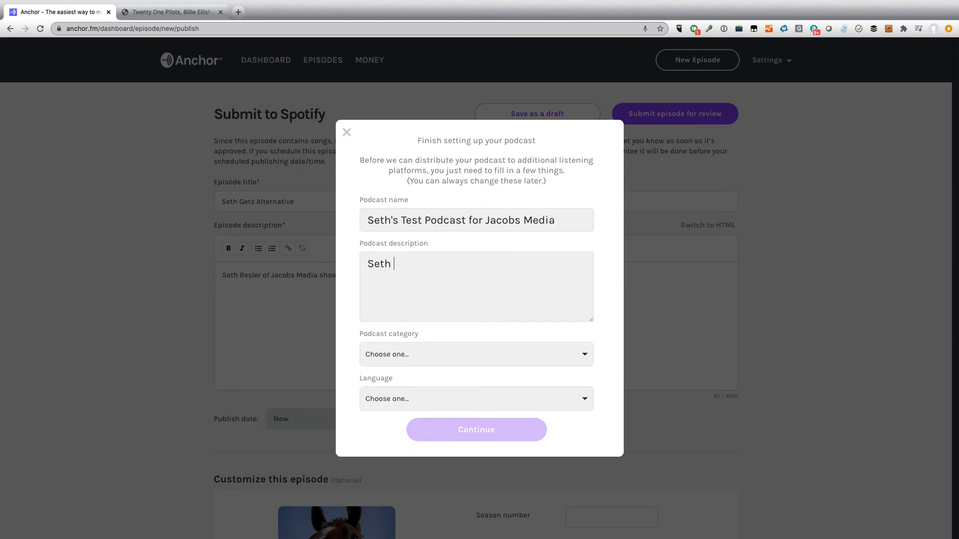
type("Resler uses this p")
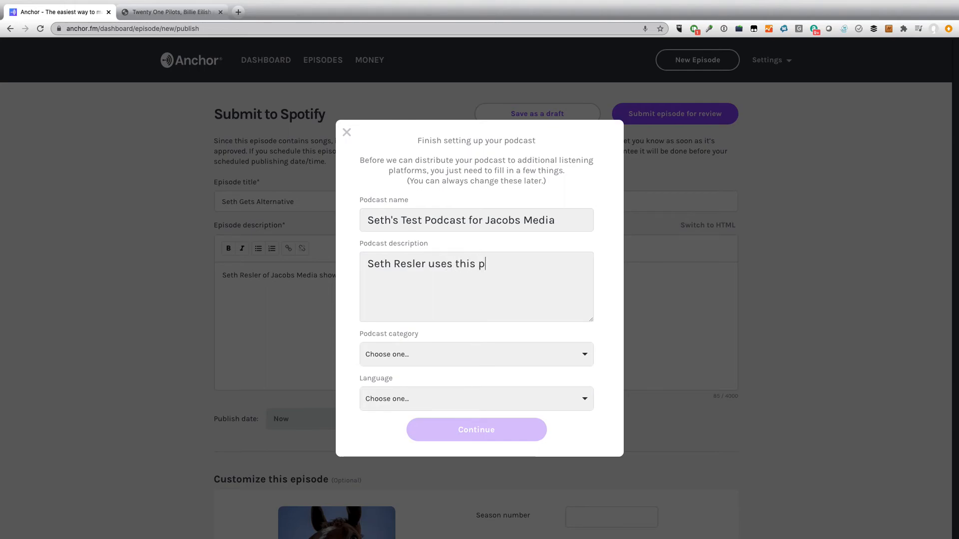
type("odcast to show")
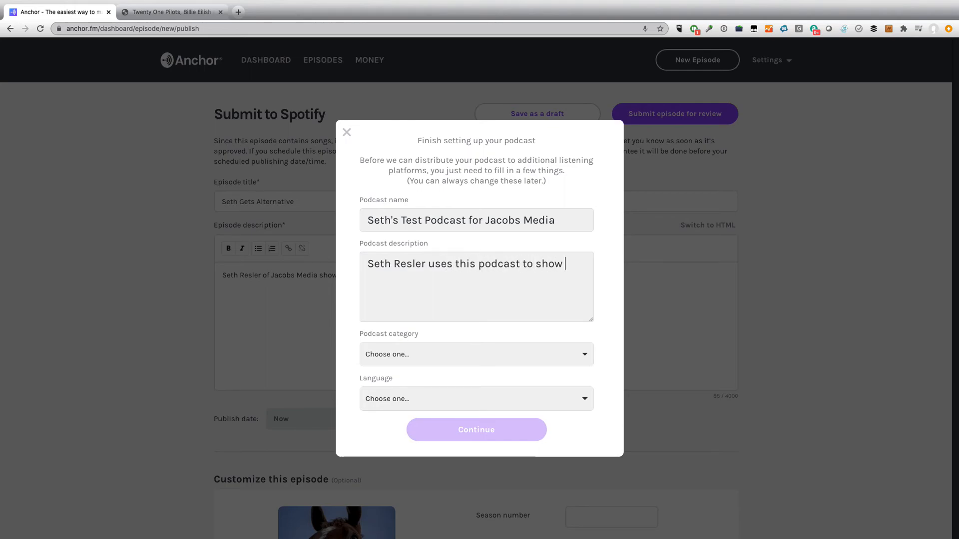
type("off new")
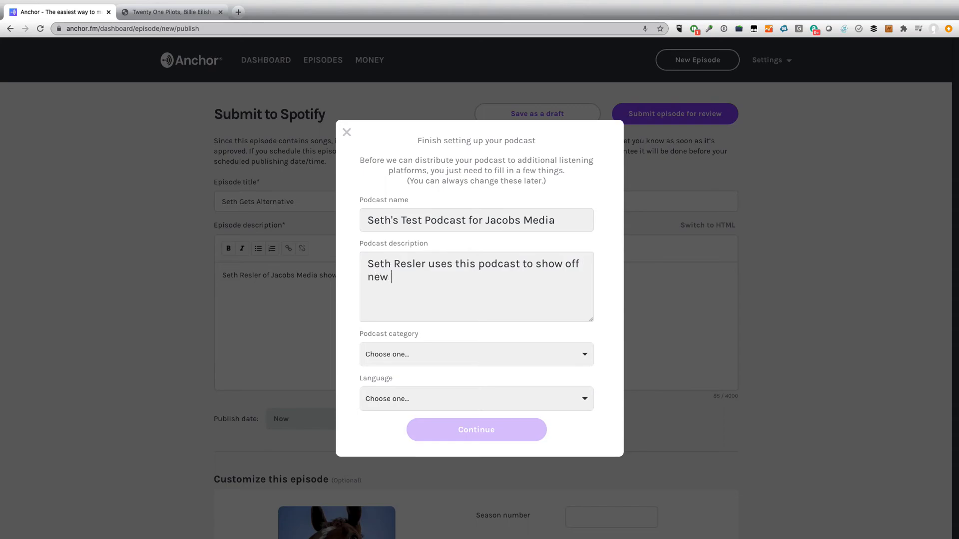
type("Spotify")
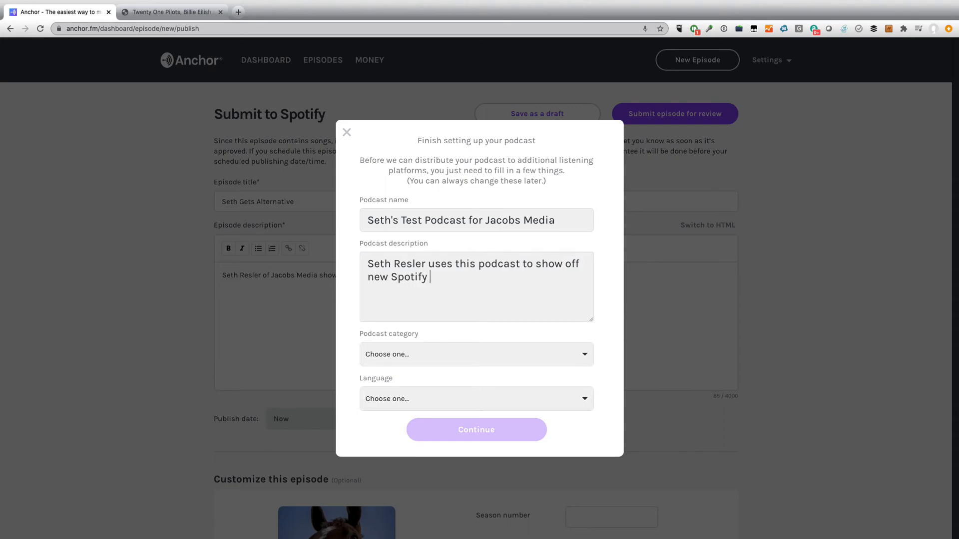
type("features")
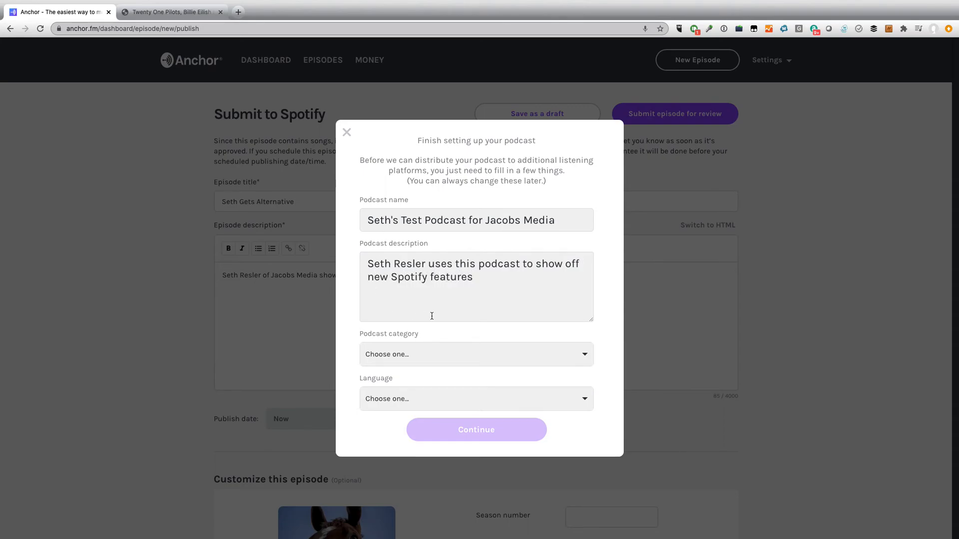
Set the podcast category to Business.
left_click(476, 354)
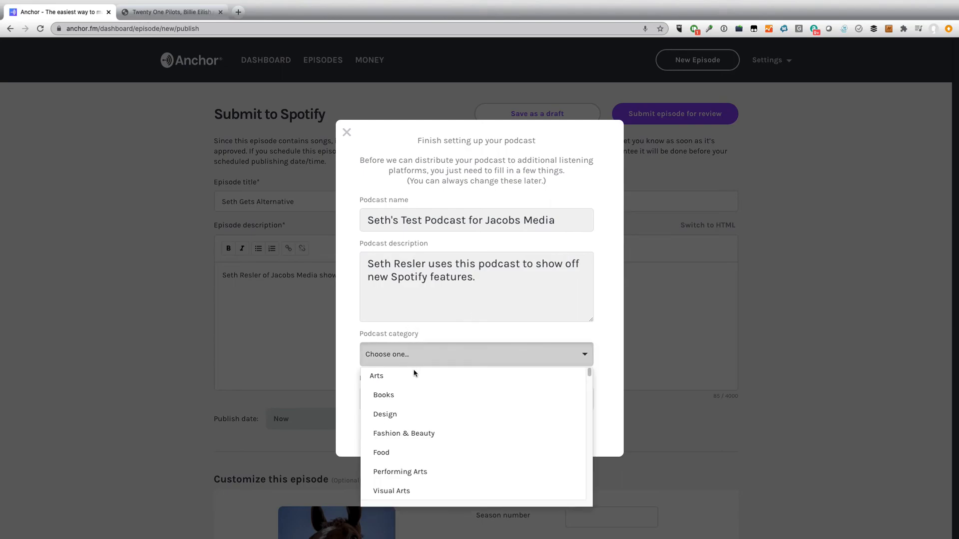
scroll("down", 3)
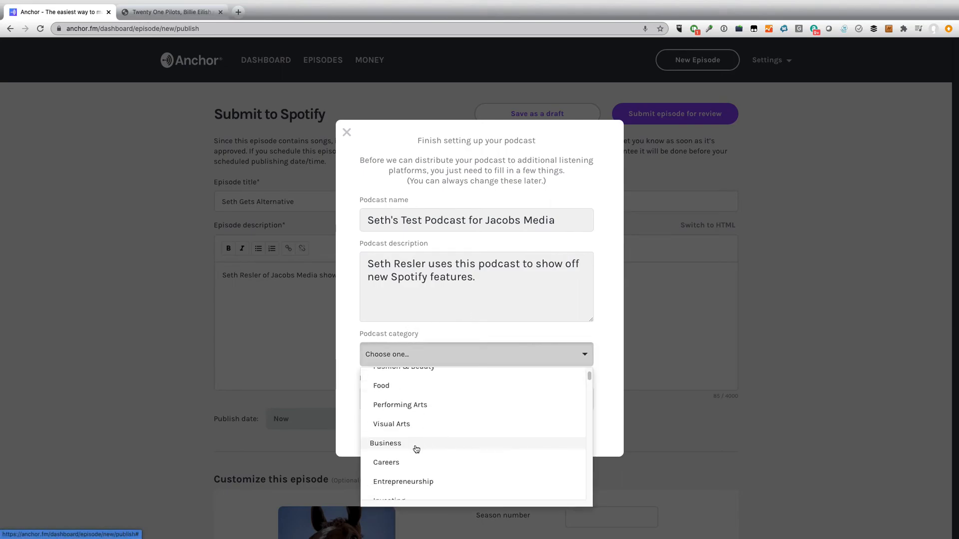
left_click(385, 444)
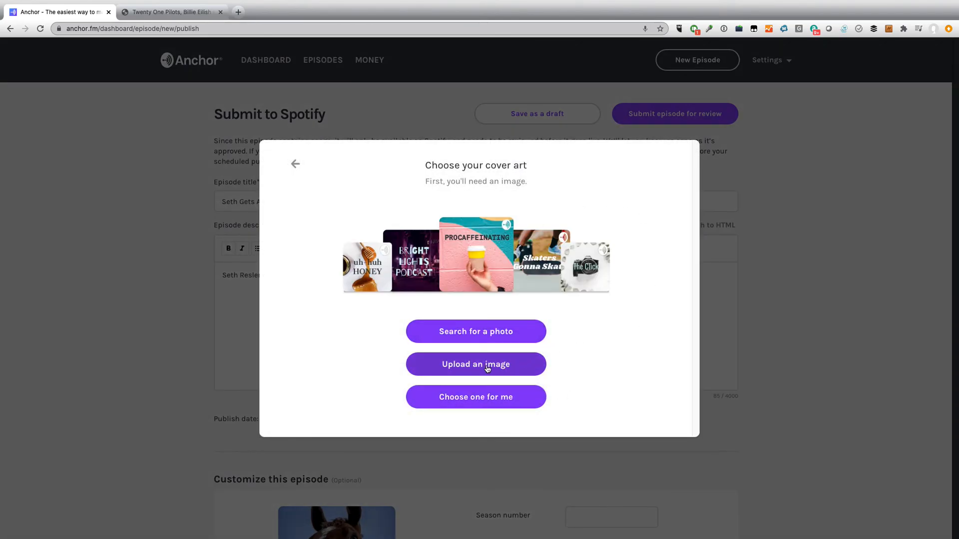
Upload the horse JPG as podcast cover art and accept its crop.
left_click(476, 364)
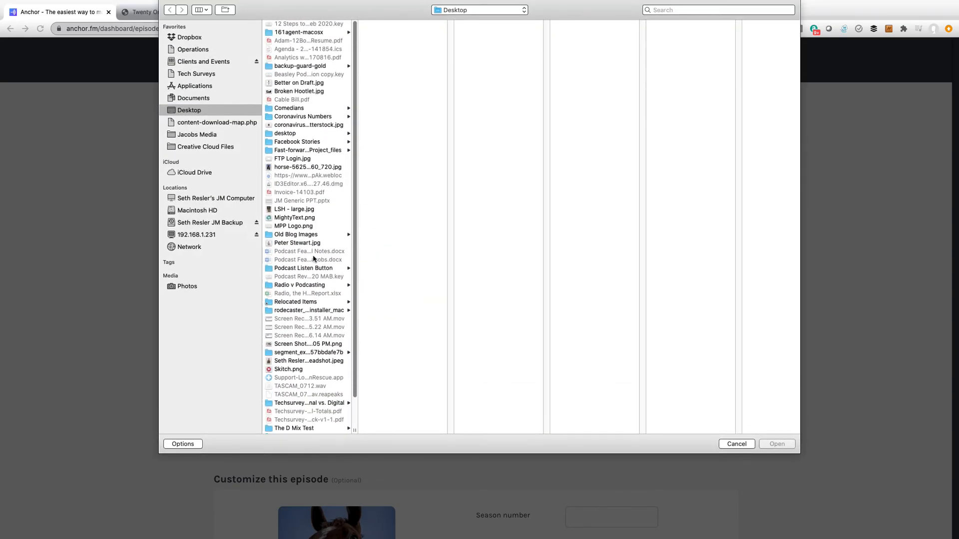
left_click(307, 167)
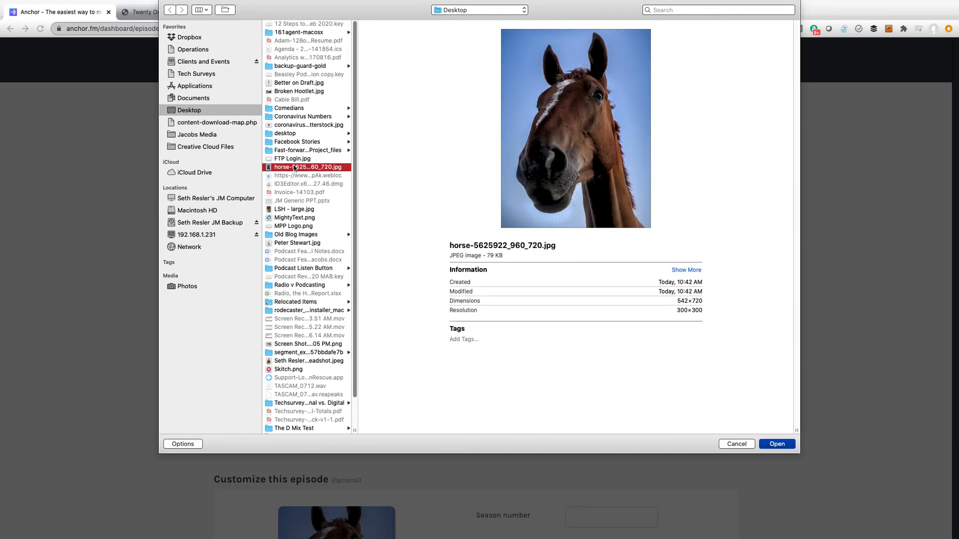
left_click(777, 444)
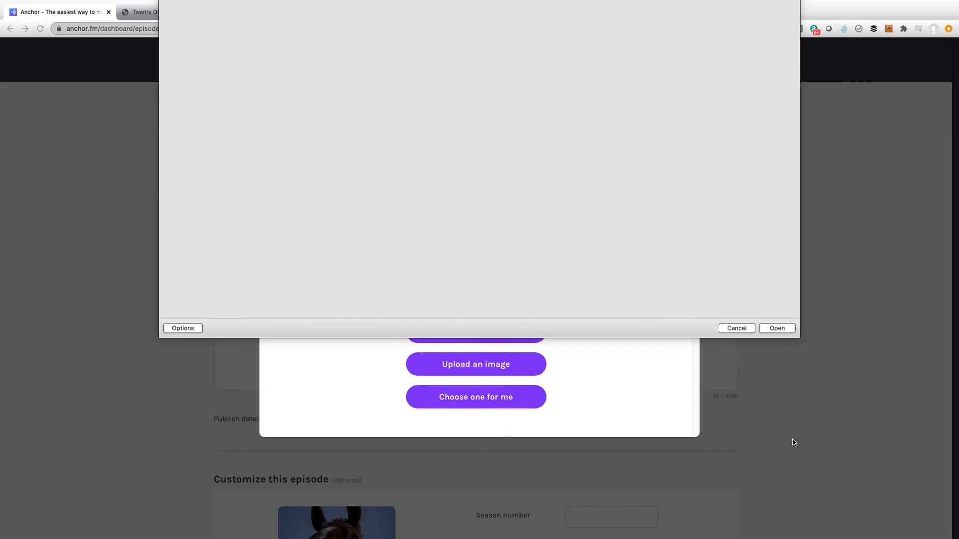
left_click(776, 328)
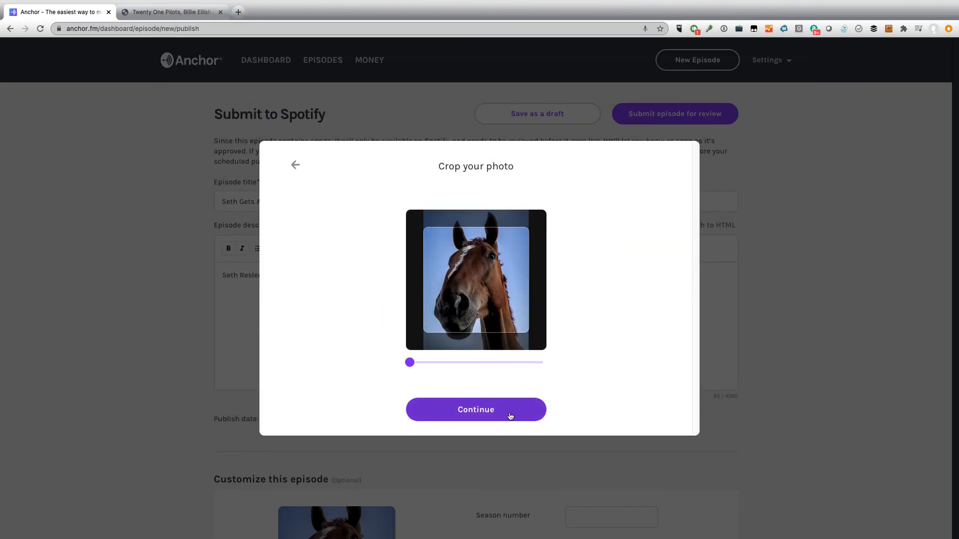
left_click(475, 410)
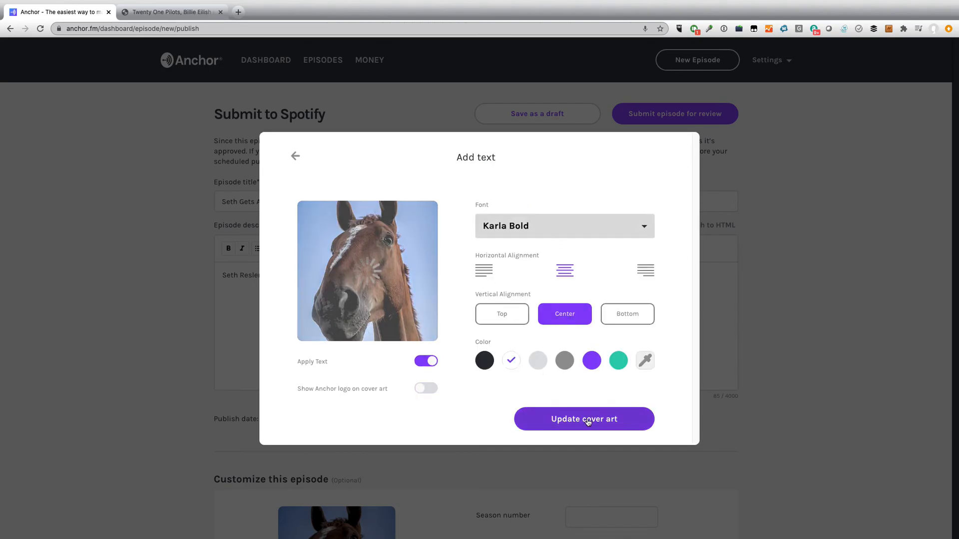
Update the cover art with the podcast title text applied over the horse photo.
left_click(583, 418)
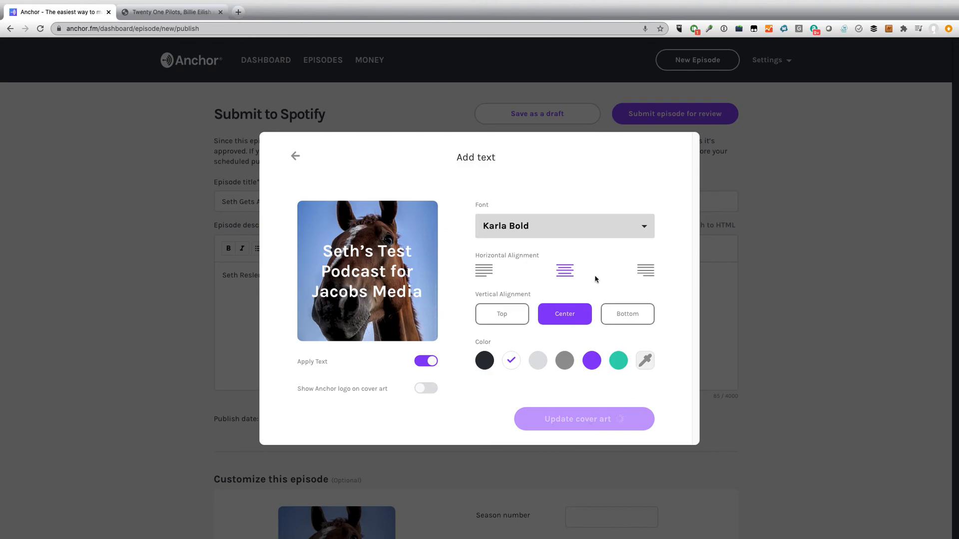
mouse_move(707, 314)
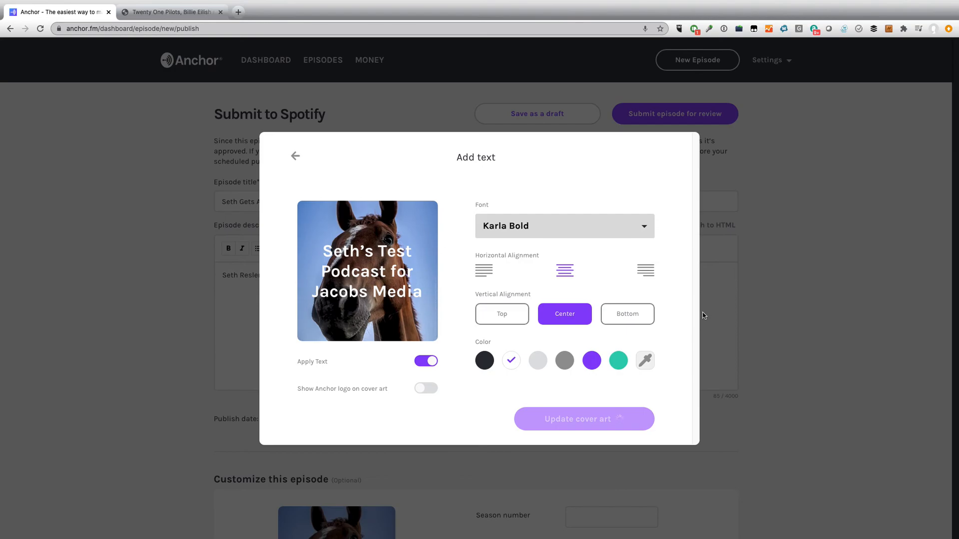
left_click(583, 418)
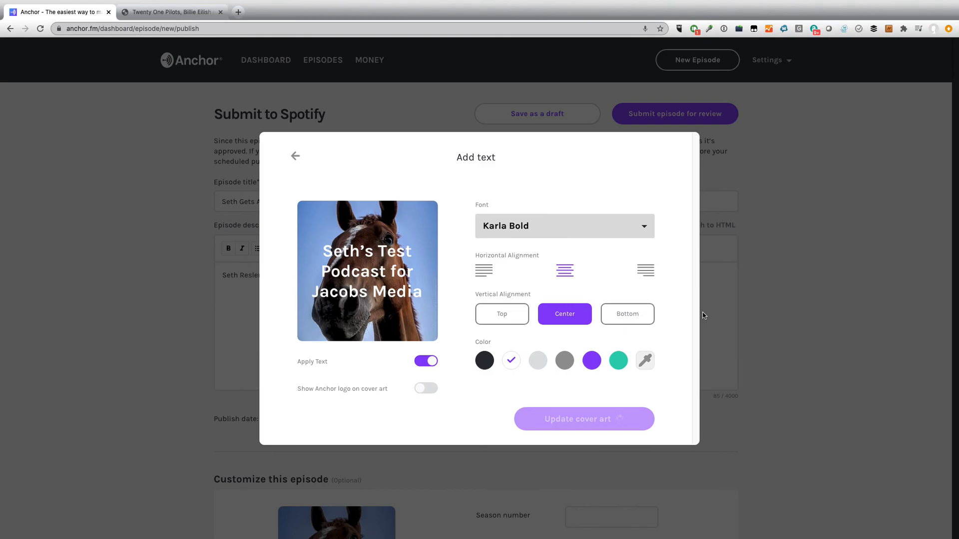
left_click(583, 418)
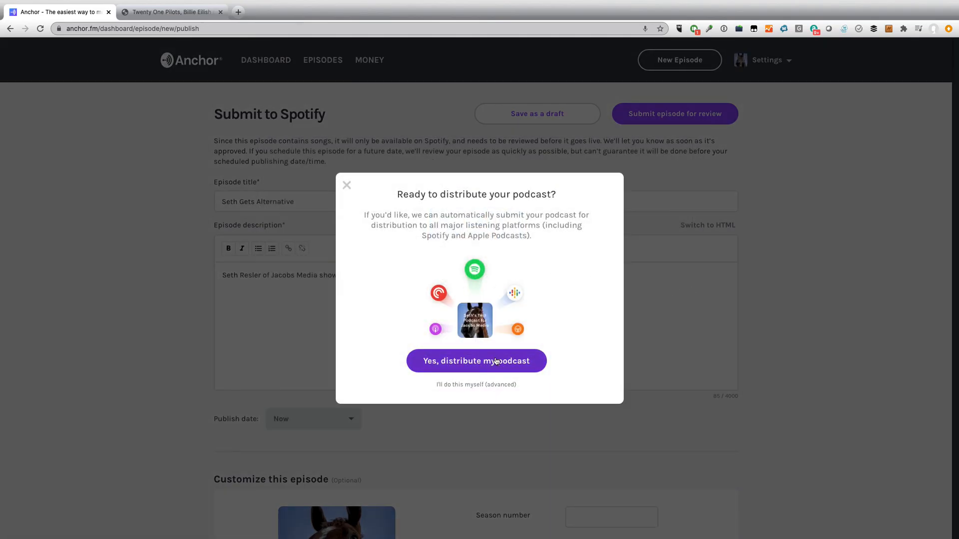
mouse_move(445, 309)
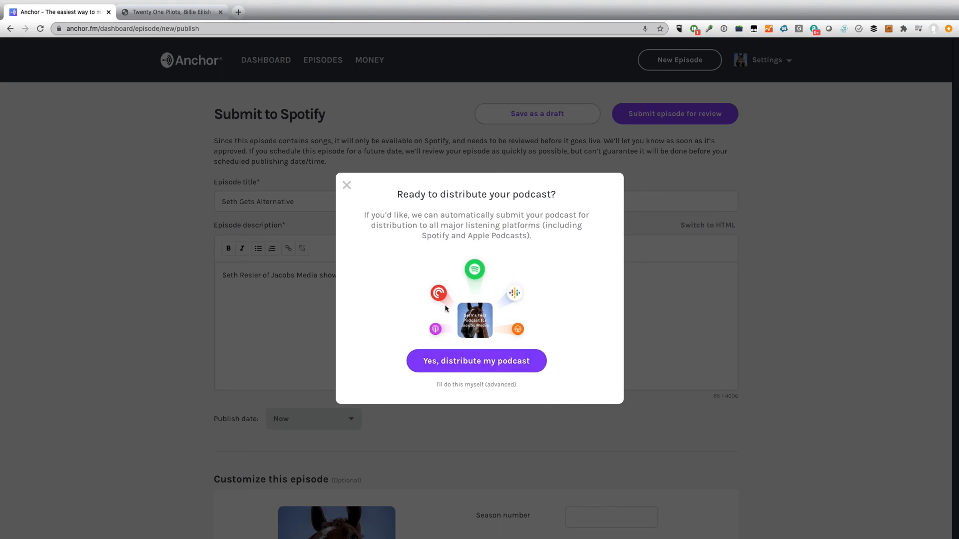
Accept automatic distribution, submit the episode for review and confirm the setup with category Business, language English.
left_click(346, 185)
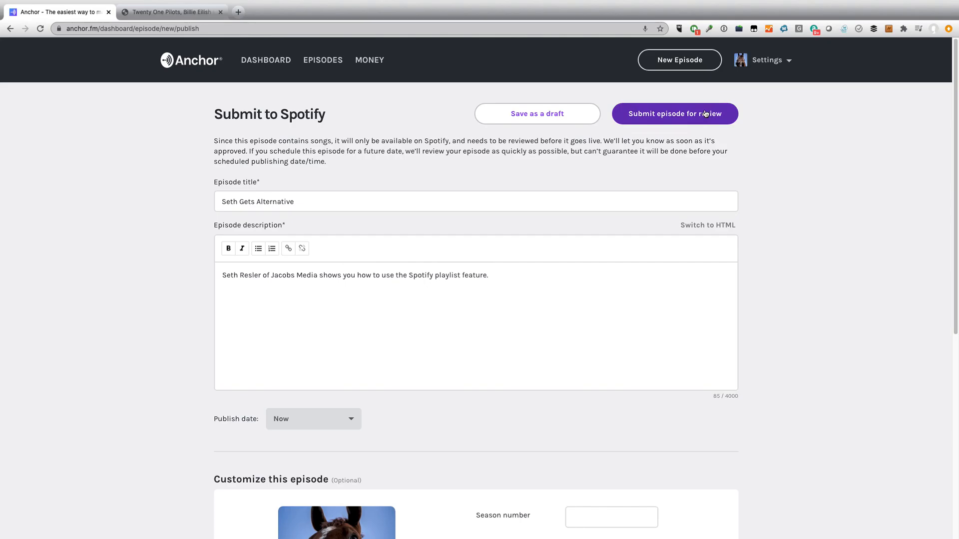
left_click(675, 113)
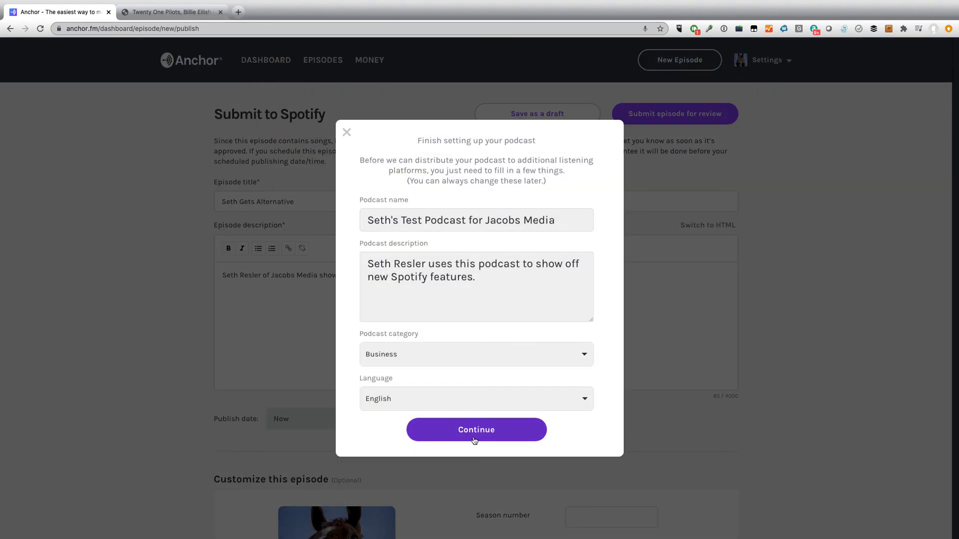
left_click(476, 429)
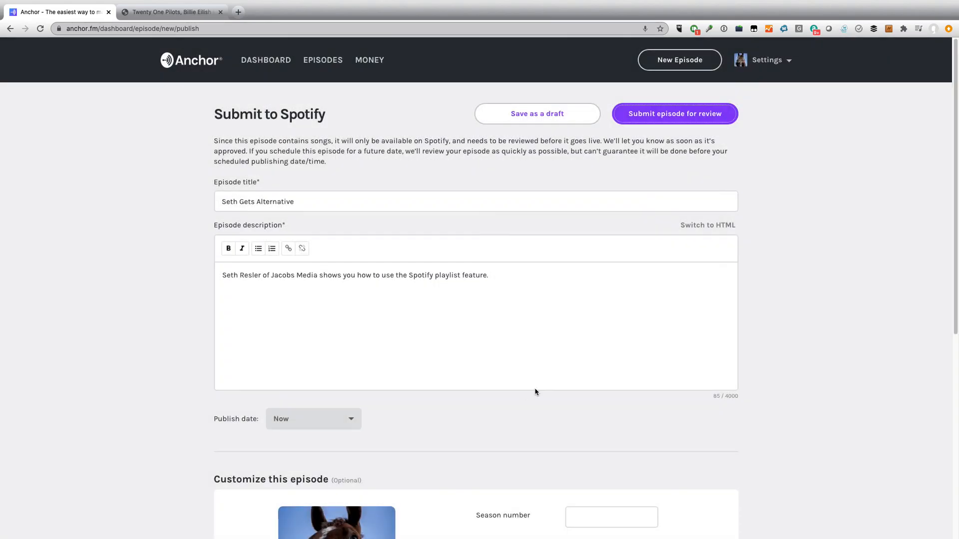
scroll("down", 3)
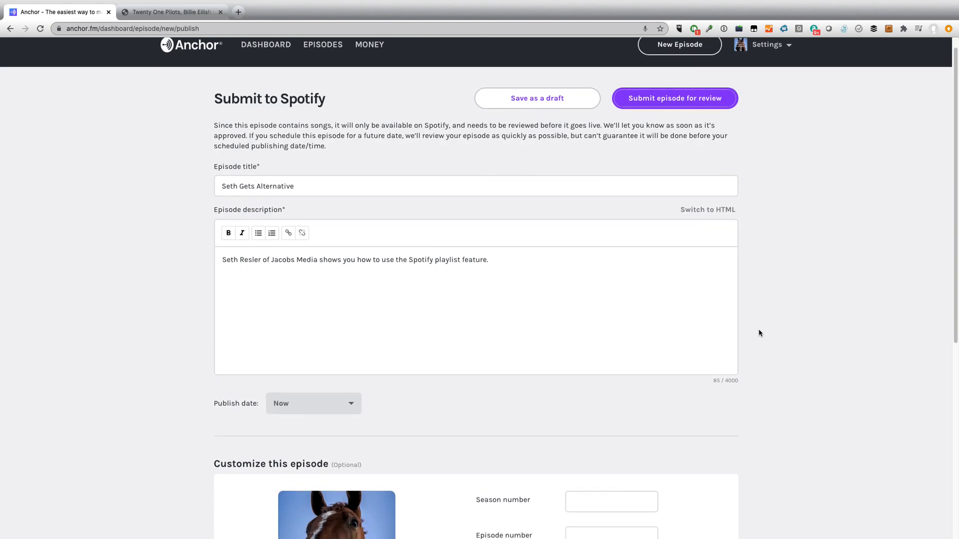